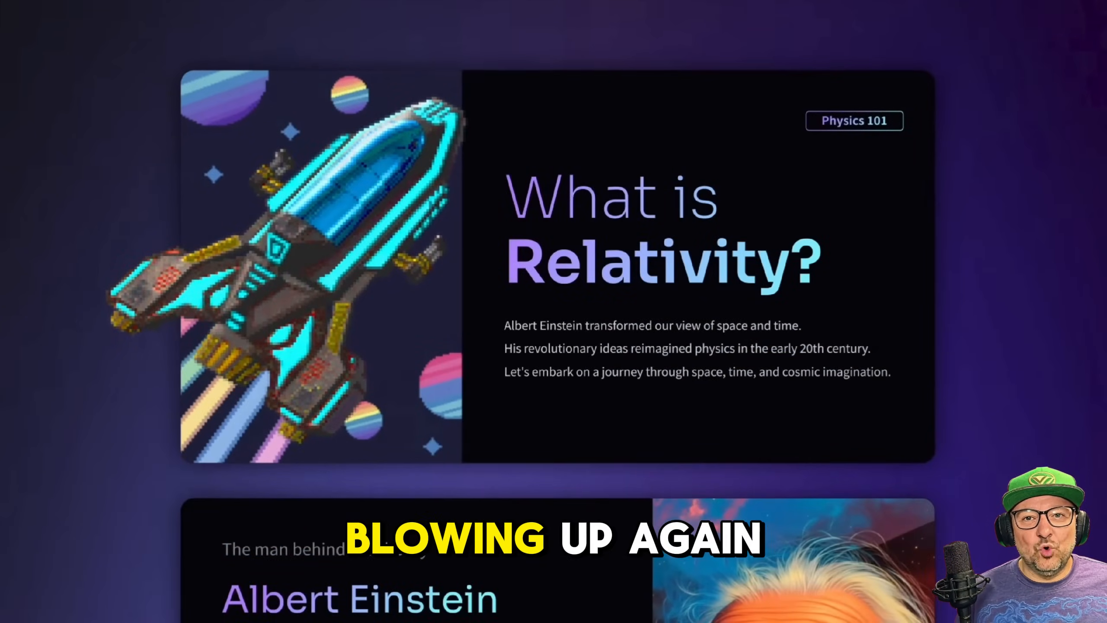
Scroll down the Gamma homepage below the 'Bring your ideas to life.' headline.
scroll("down", 3)
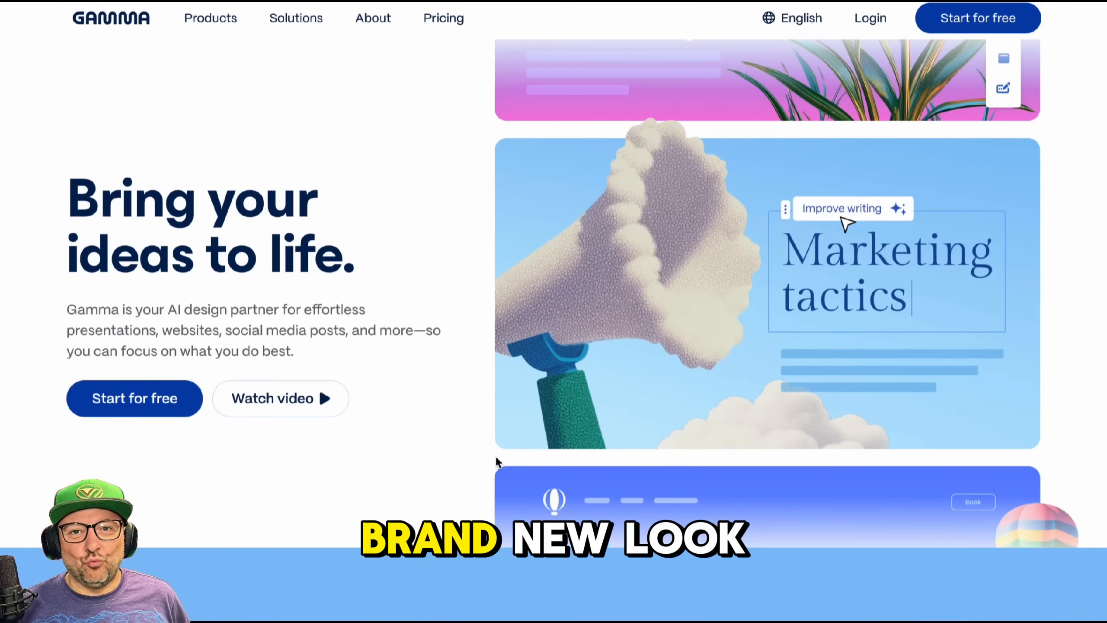
scroll("down", 3)
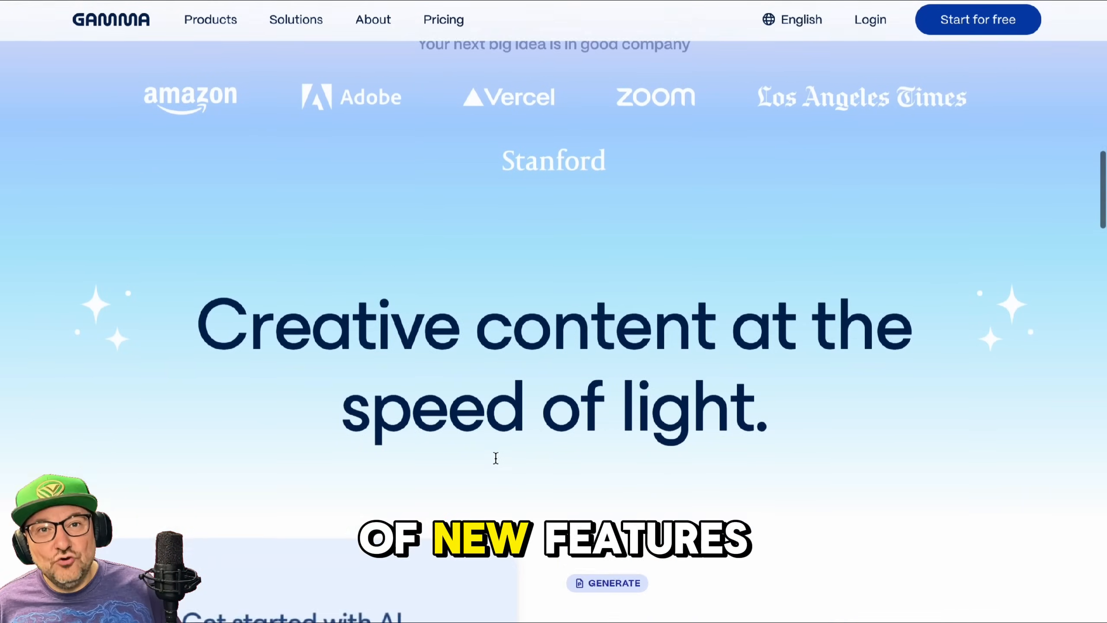
scroll("down", 3)
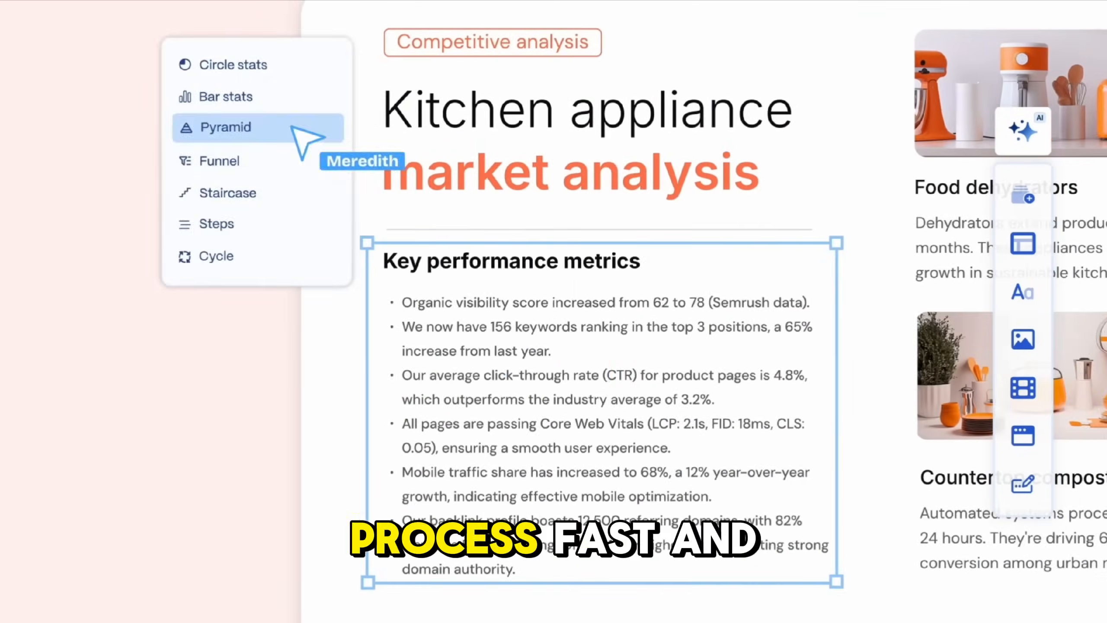
left_click(226, 128)
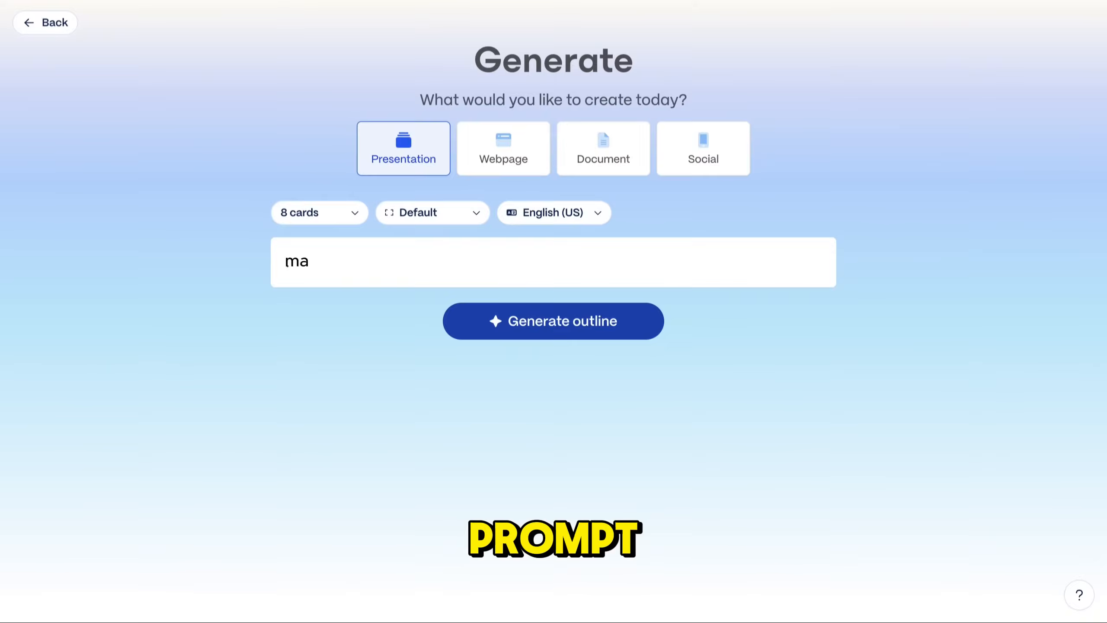
Generate a squid course from the prompt 'make me a course about squid' and review its cards.
type("make me a course about squid")
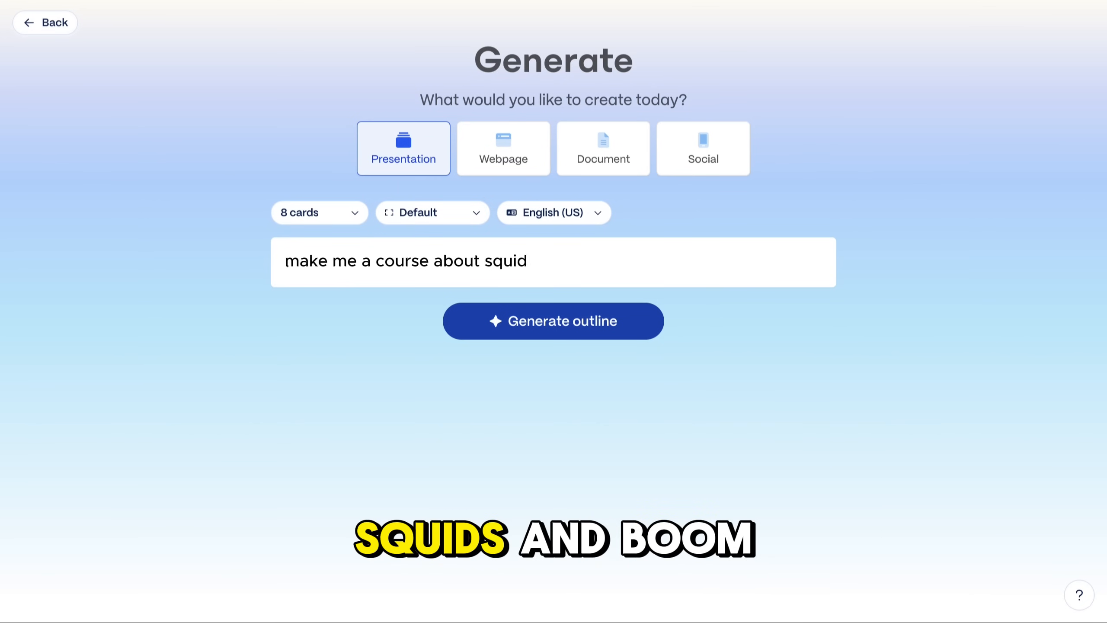
left_click(553, 321)
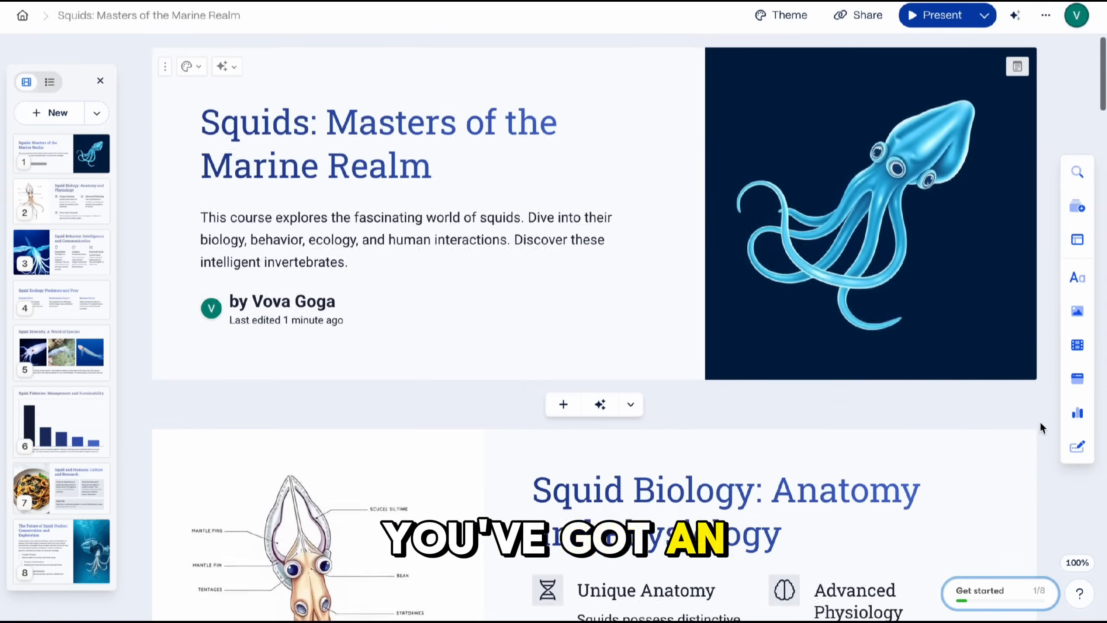
scroll("down", 3)
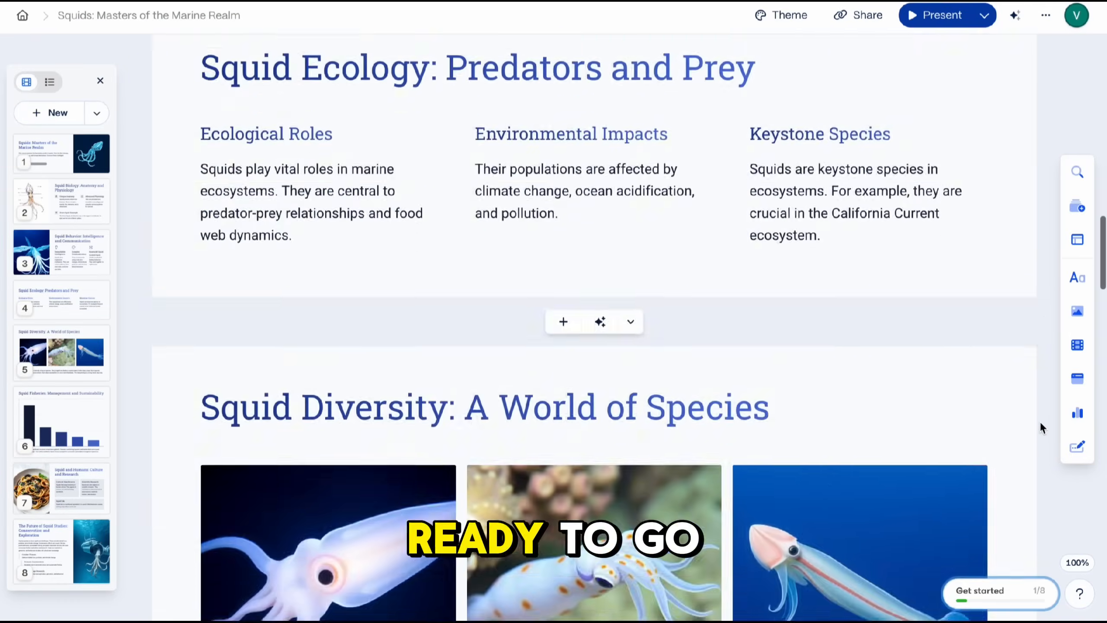
scroll("down", 3)
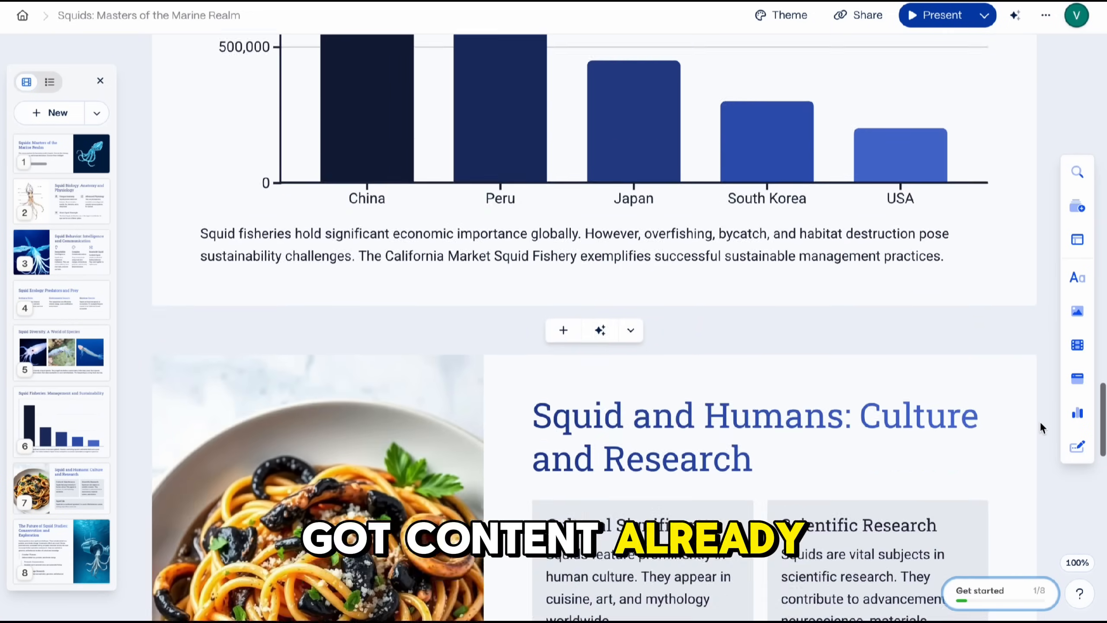
scroll("down", 3)
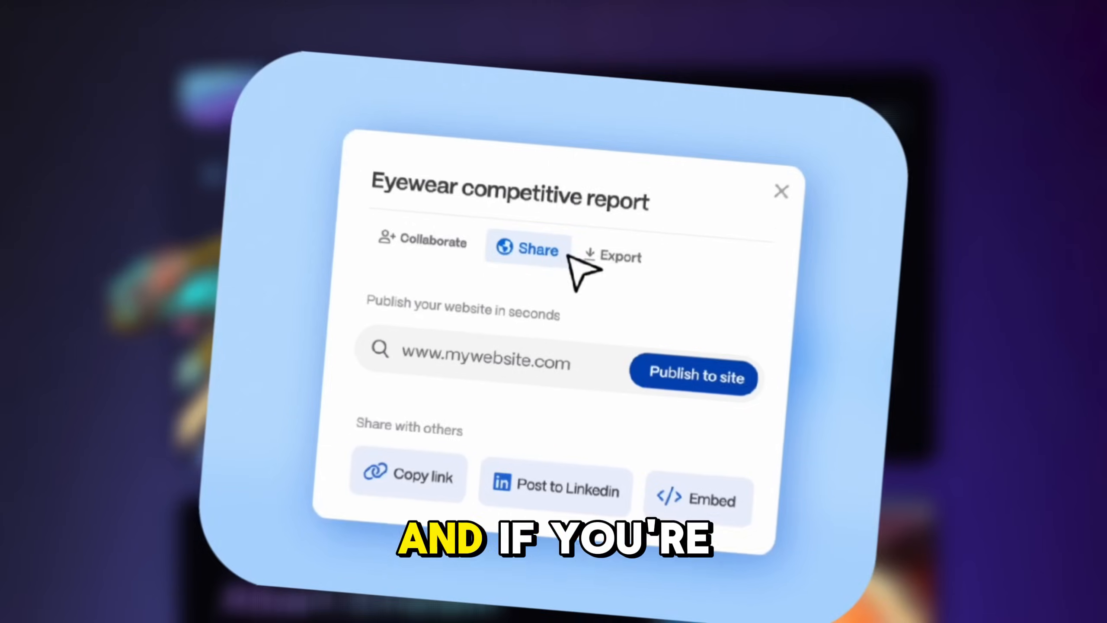
Go to the Gammas dashboard and view the Recently viewed list with Vortex Adventures.
left_click(613, 257)
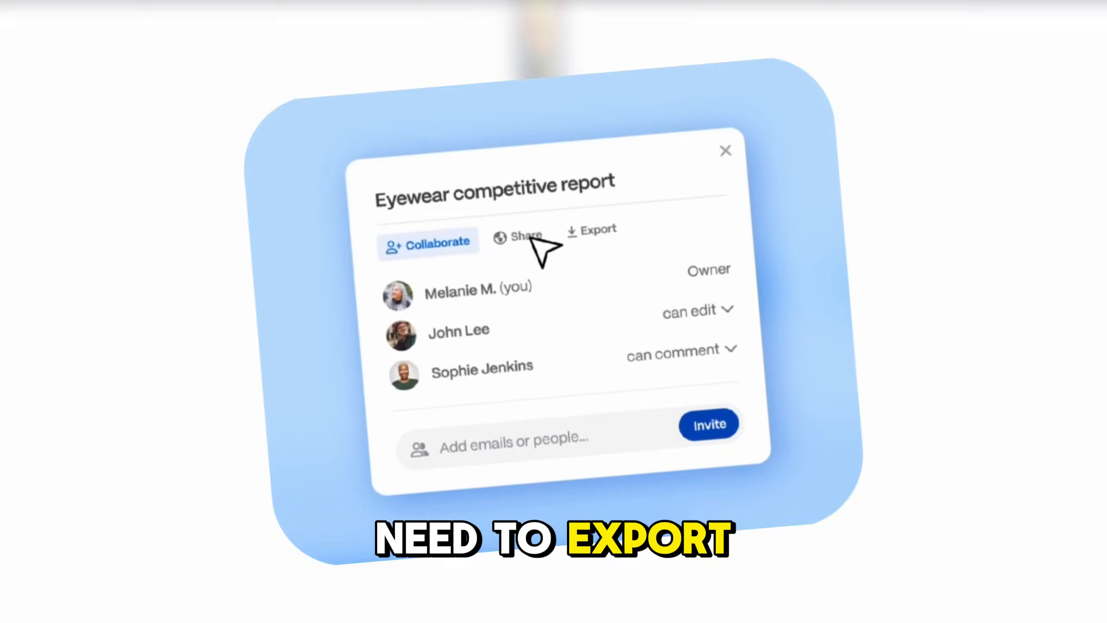
left_click(519, 238)
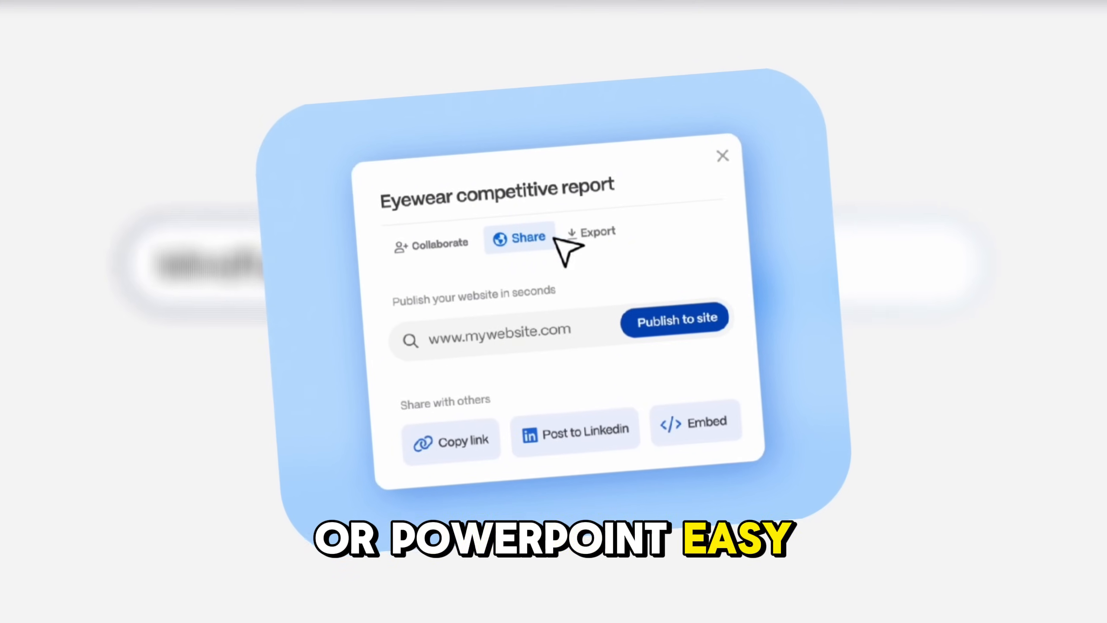
left_click(589, 237)
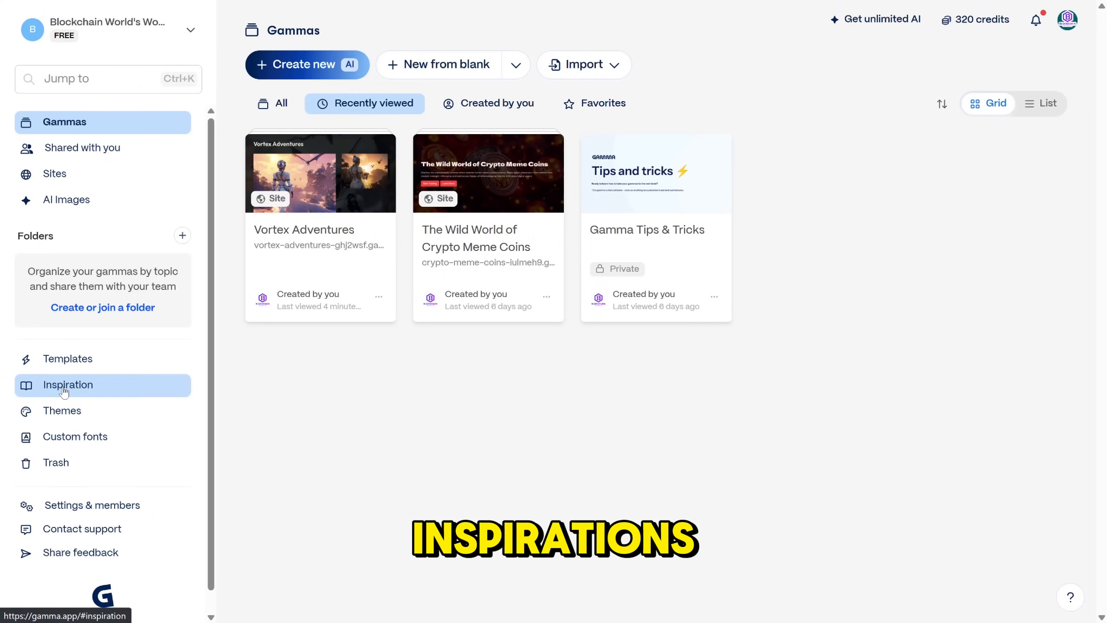
Browse Inspiration examples in Just for Fun, Startup Stories and Growth Playbook.
left_click(68, 384)
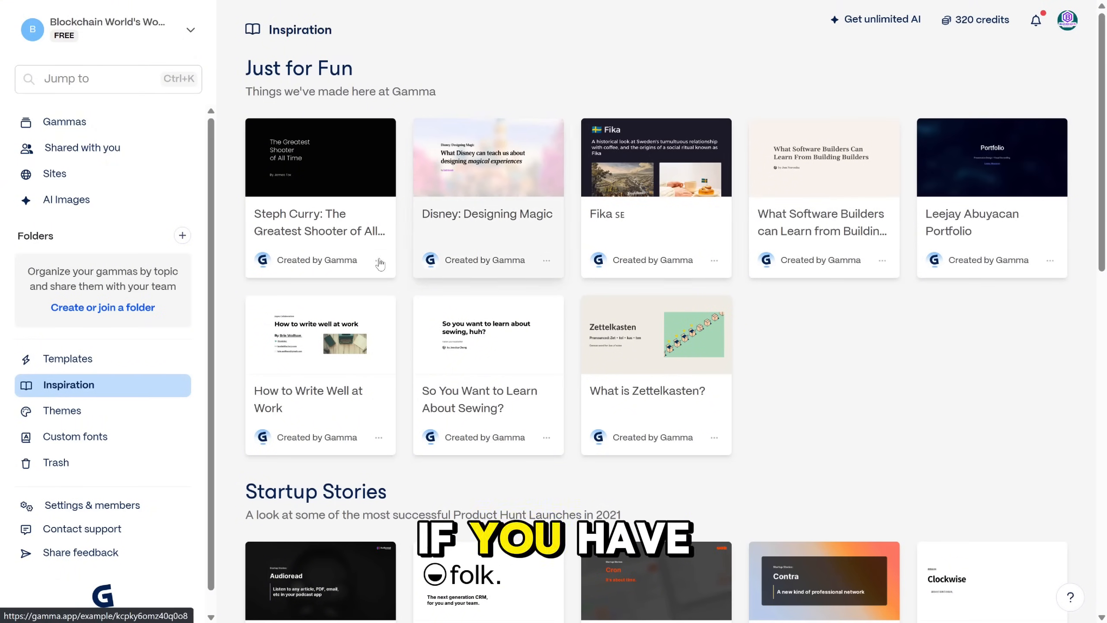
mouse_move(431, 232)
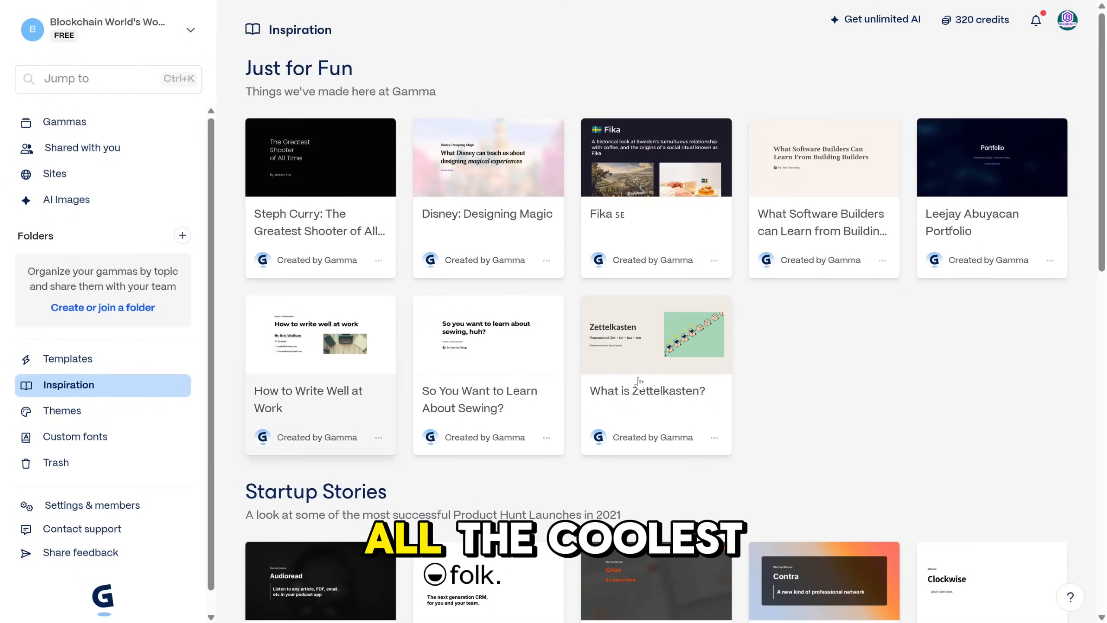
scroll("down", 3)
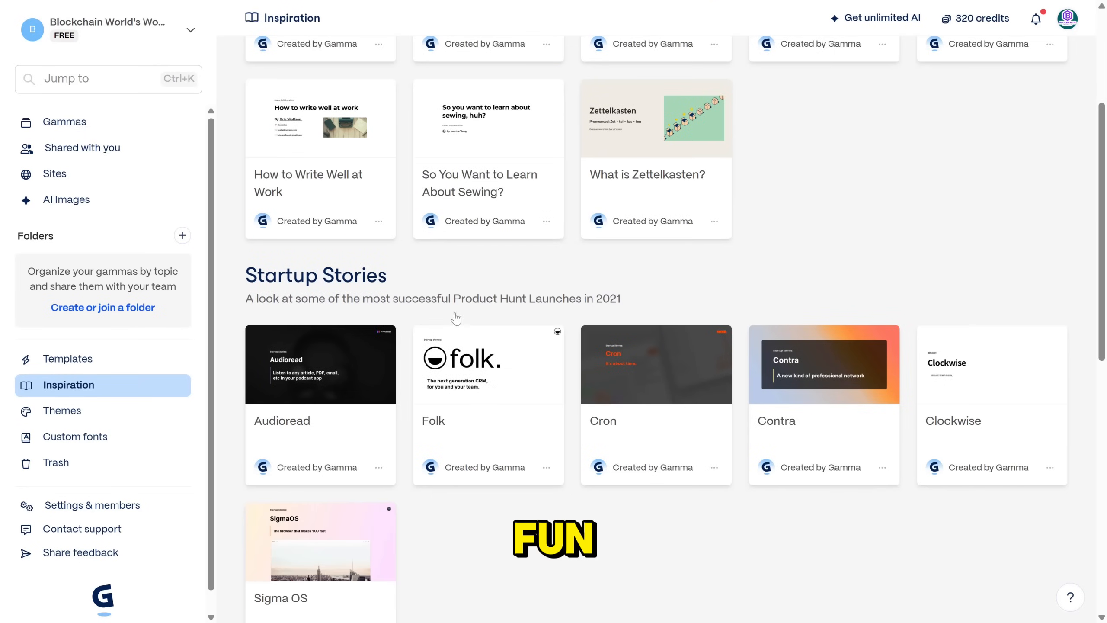
scroll("down", 3)
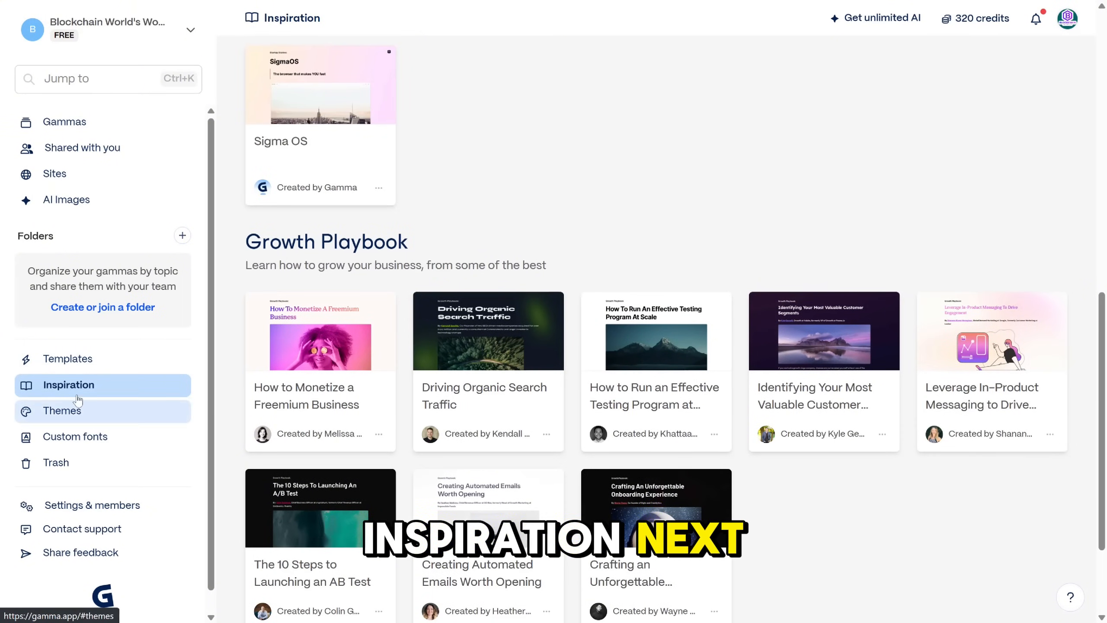
Browse the Templates gallery's Popular, Projects & Collaboration and Sales & Marketing templates.
left_click(68, 359)
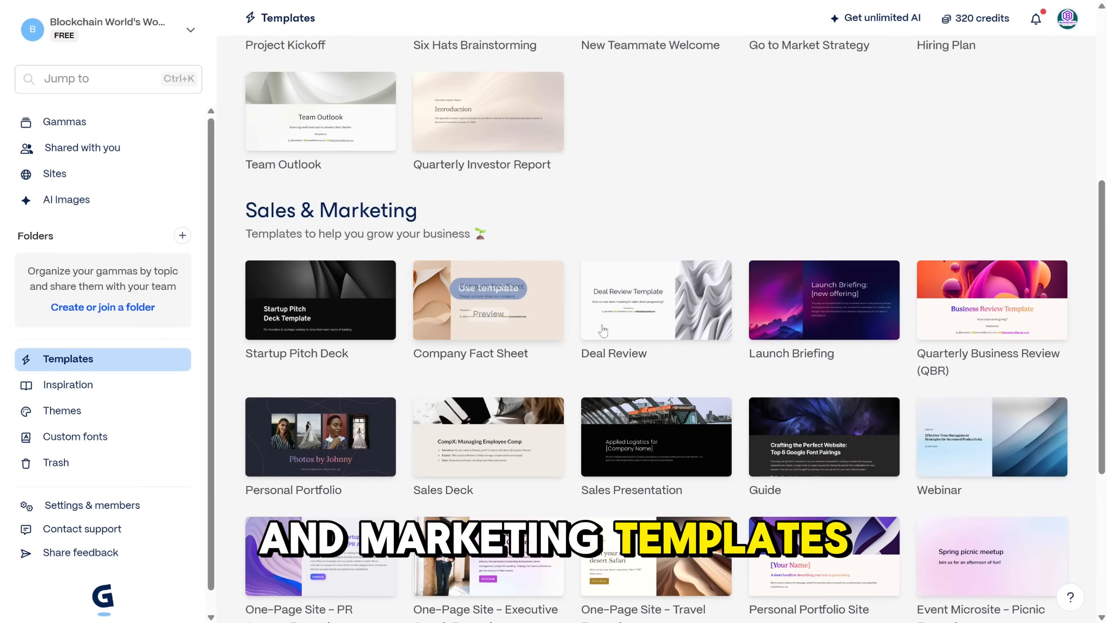
scroll("up", 3)
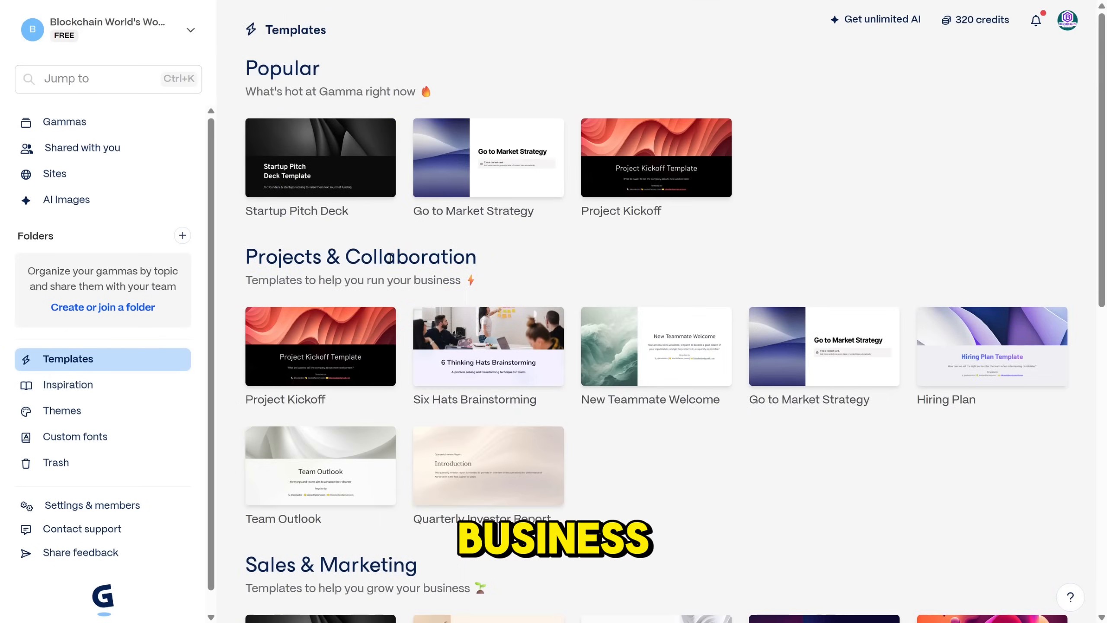
mouse_move(488, 346)
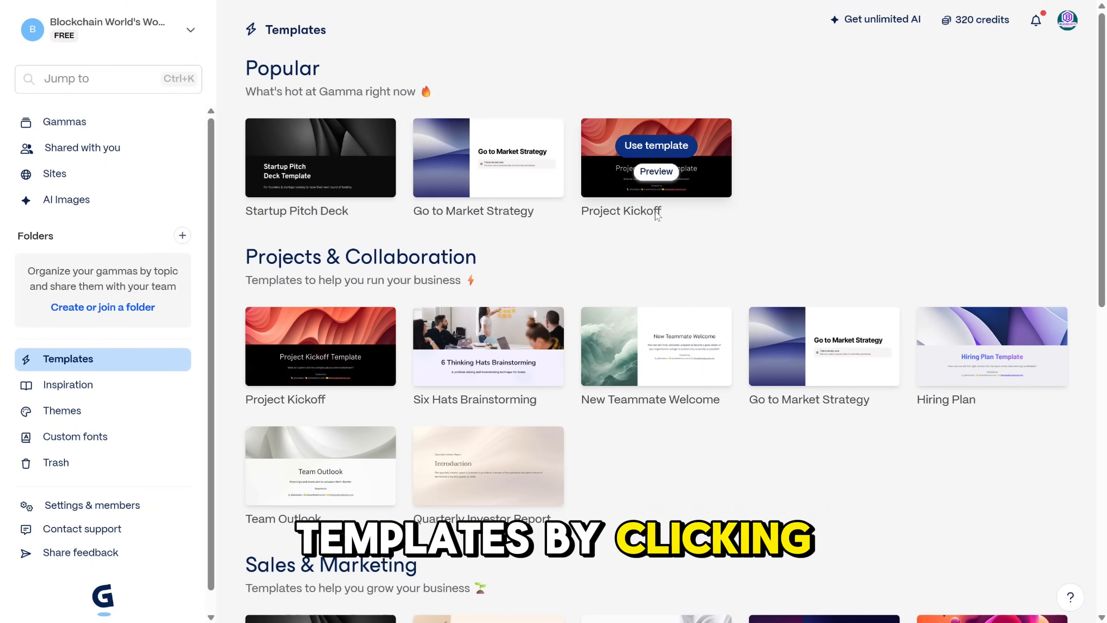
scroll("down", 3)
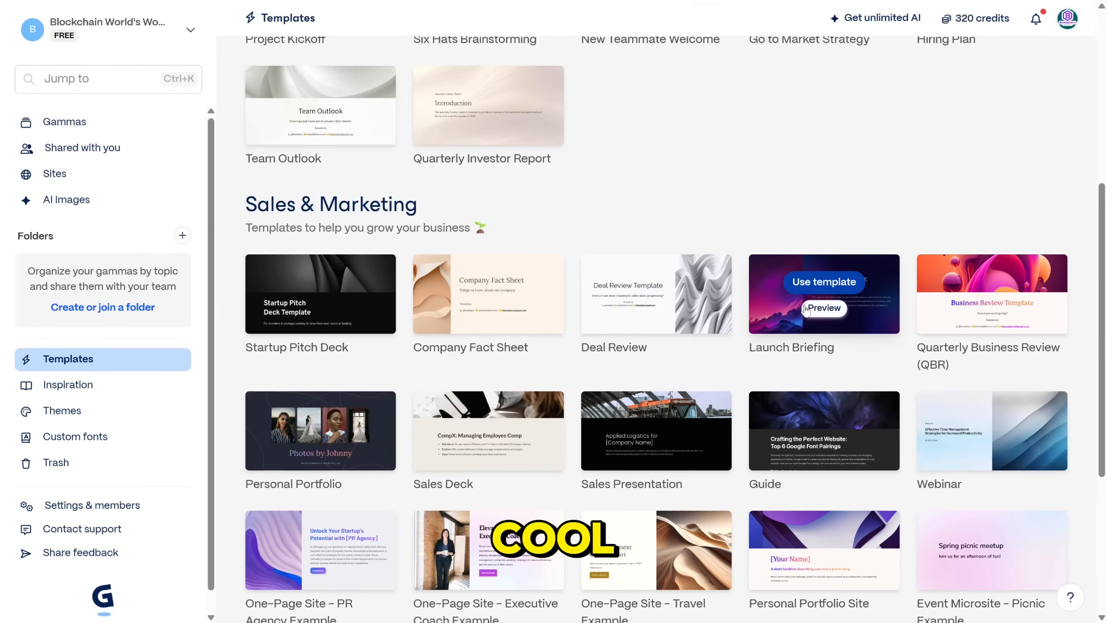
Preview the Launch Briefing template, close it, and return to the Gammas dashboard.
left_click(822, 308)
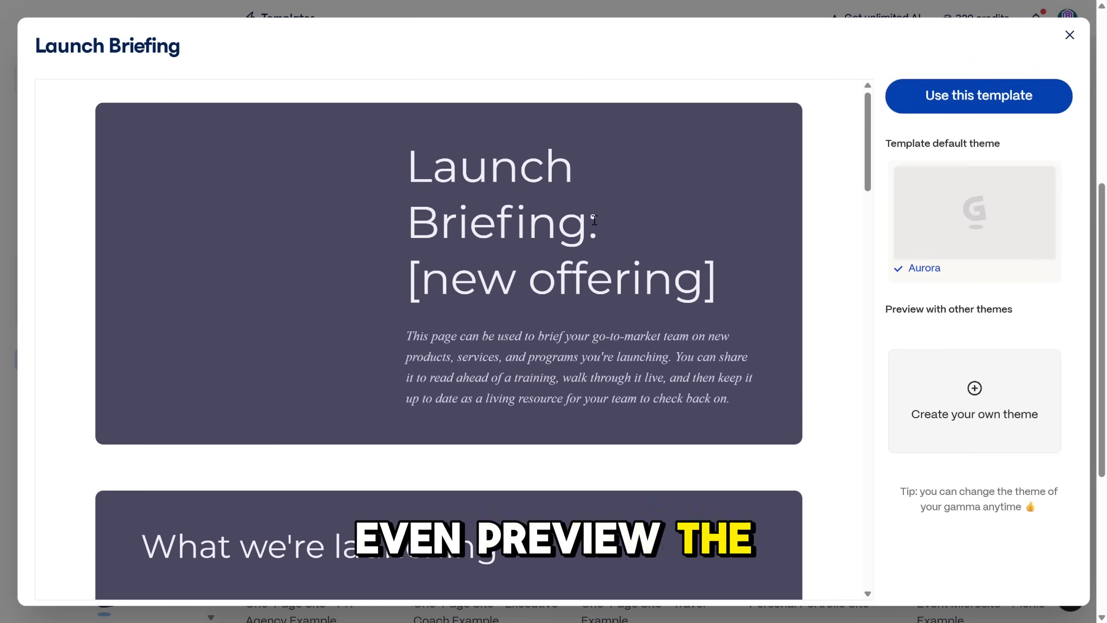
scroll("down", 3)
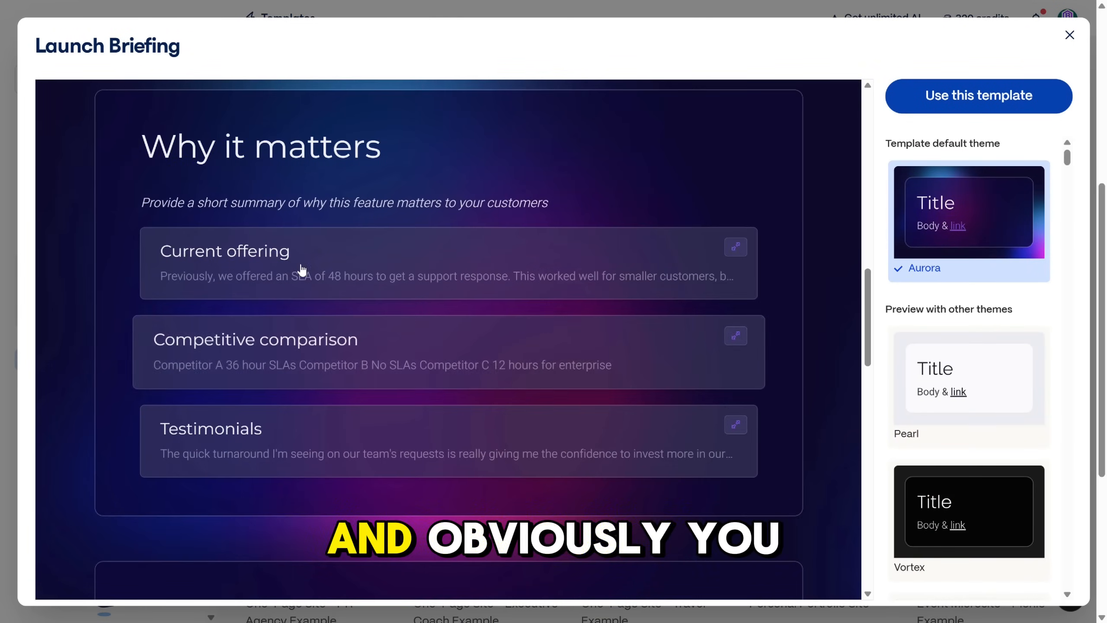
scroll("down", 3)
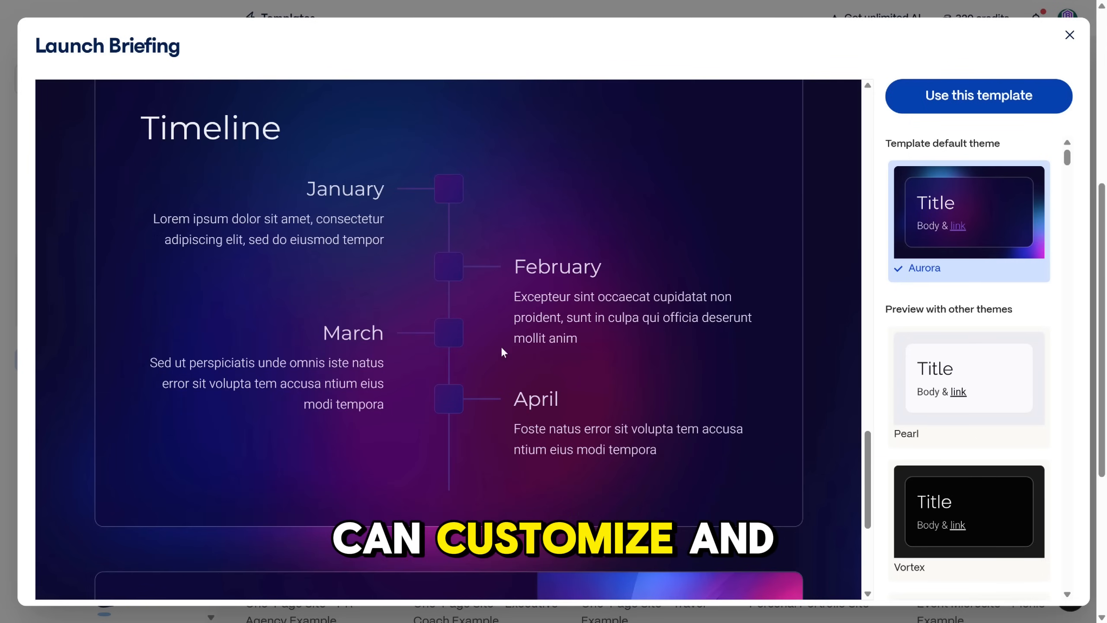
left_click(1069, 35)
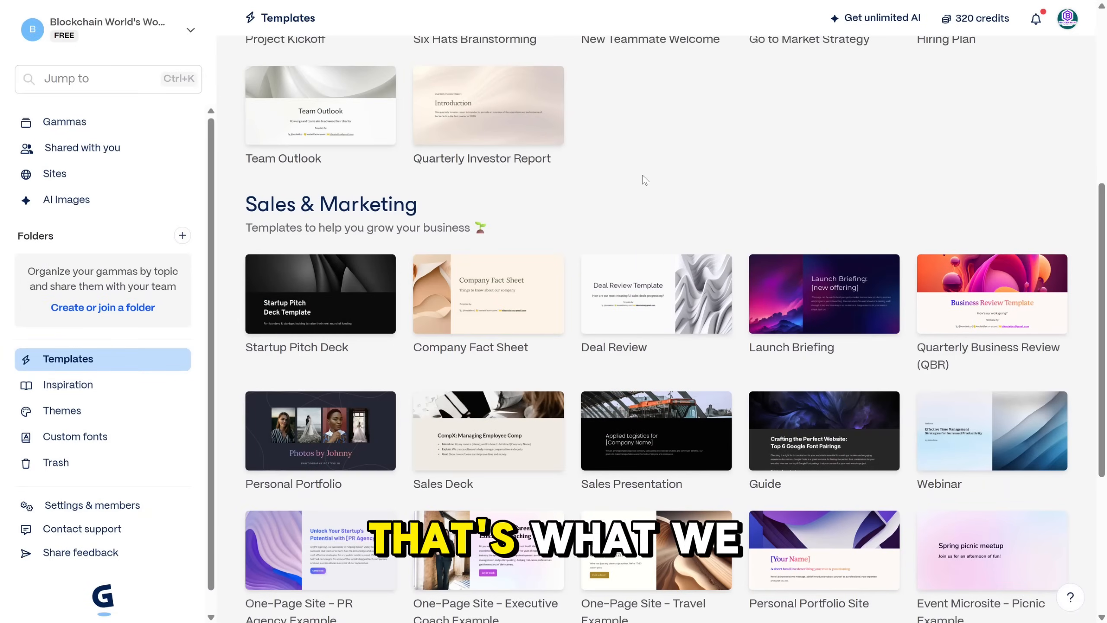
left_click(64, 122)
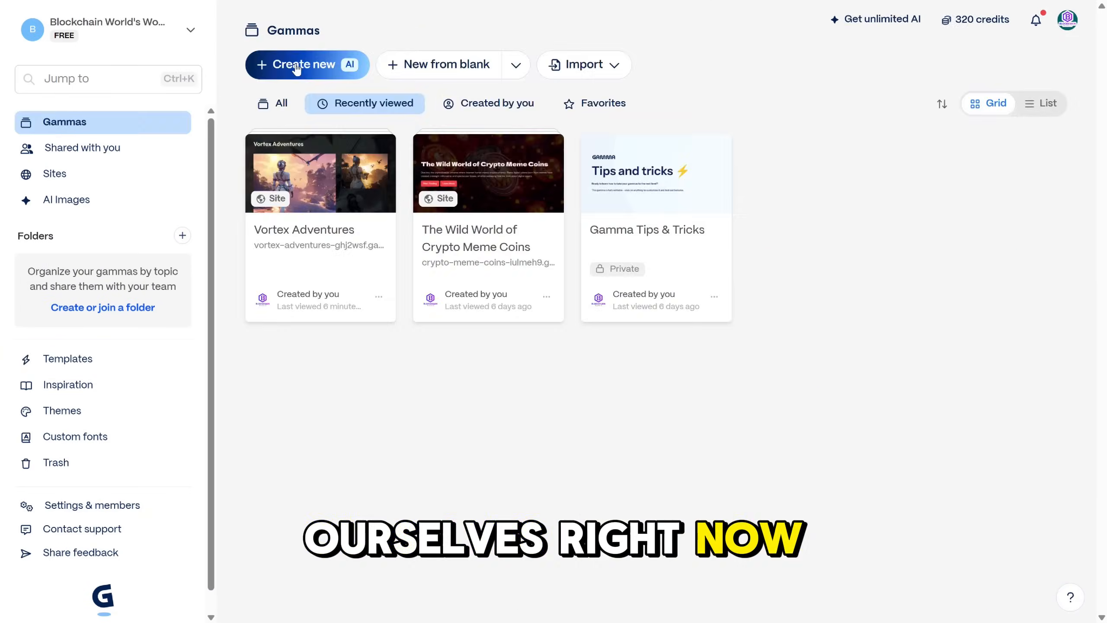
Generate a webpage outline from the prompt 'create a website for my game Vortex adventures'.
left_click(296, 64)
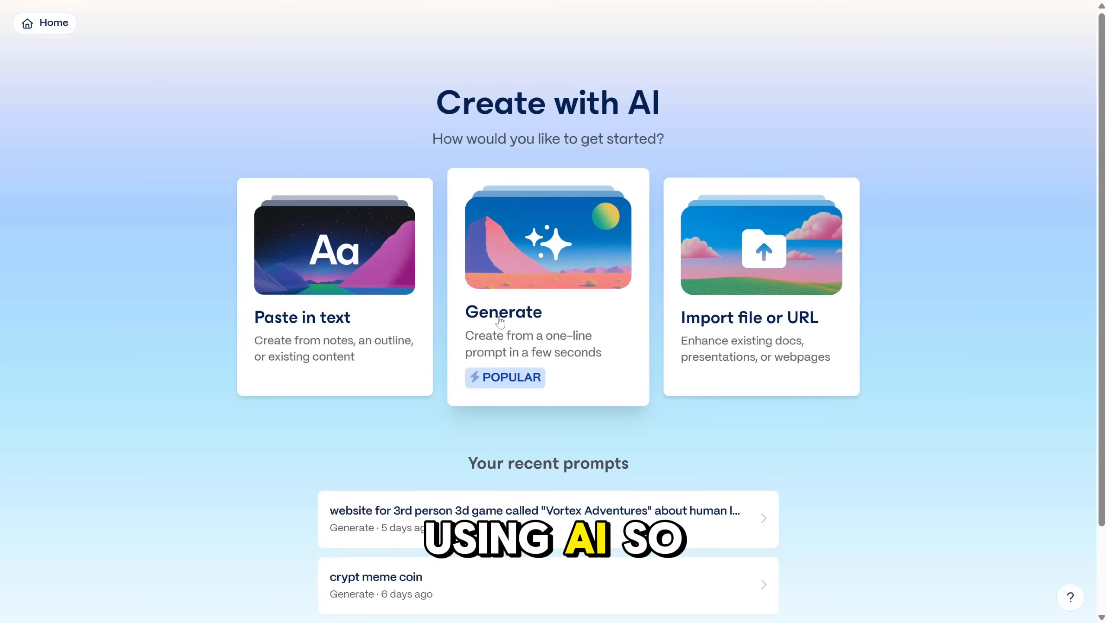
left_click(548, 286)
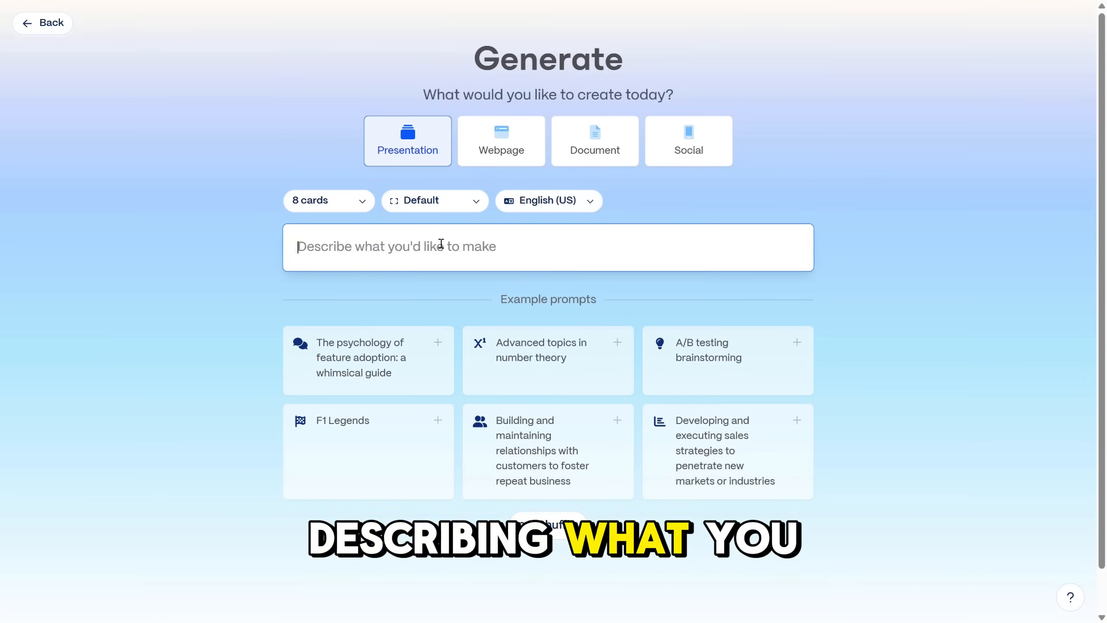
type("create a website for my")
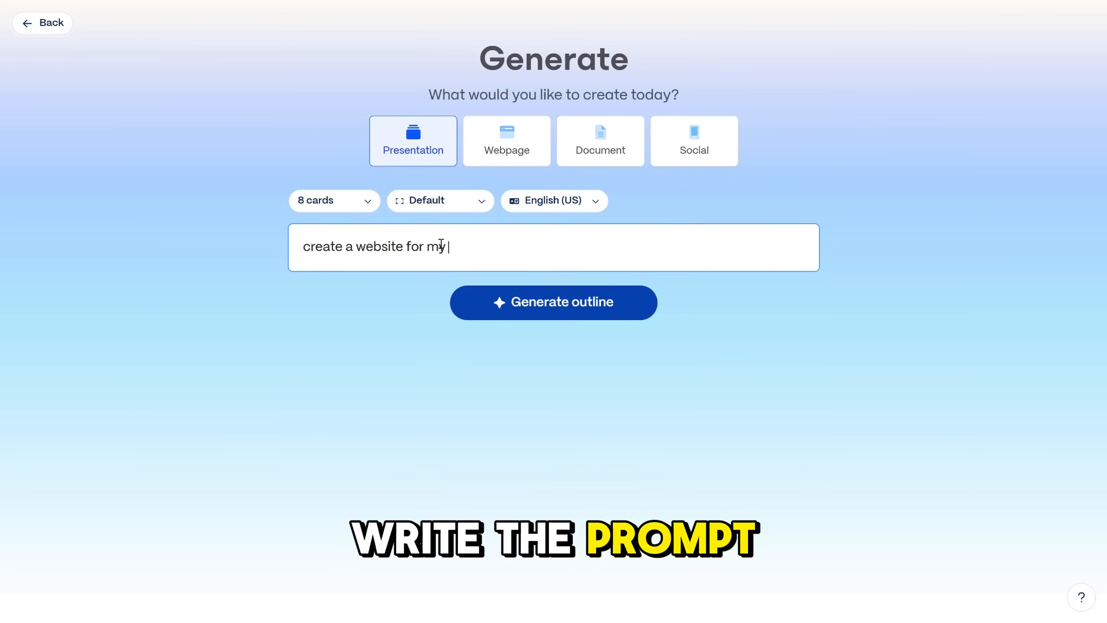
type("game Vortex")
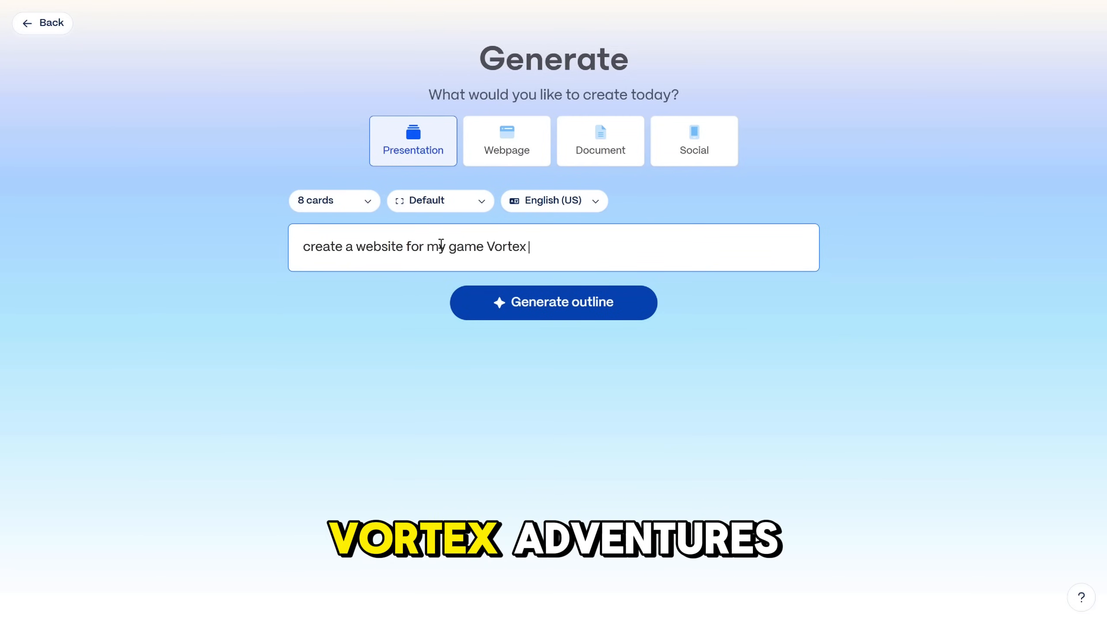
type("adventures")
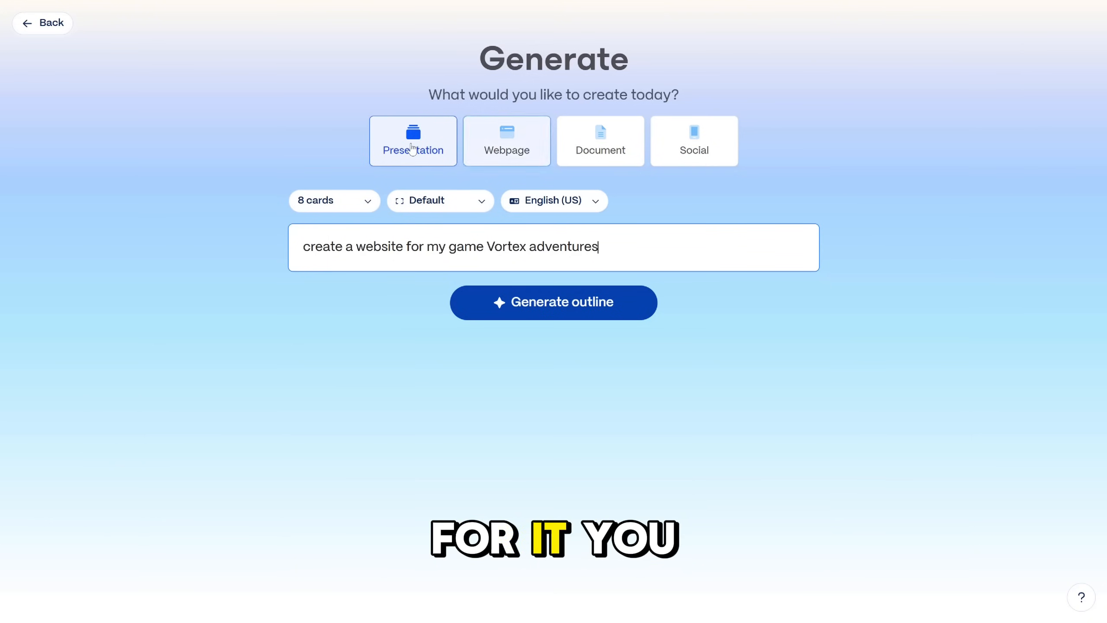
left_click(506, 140)
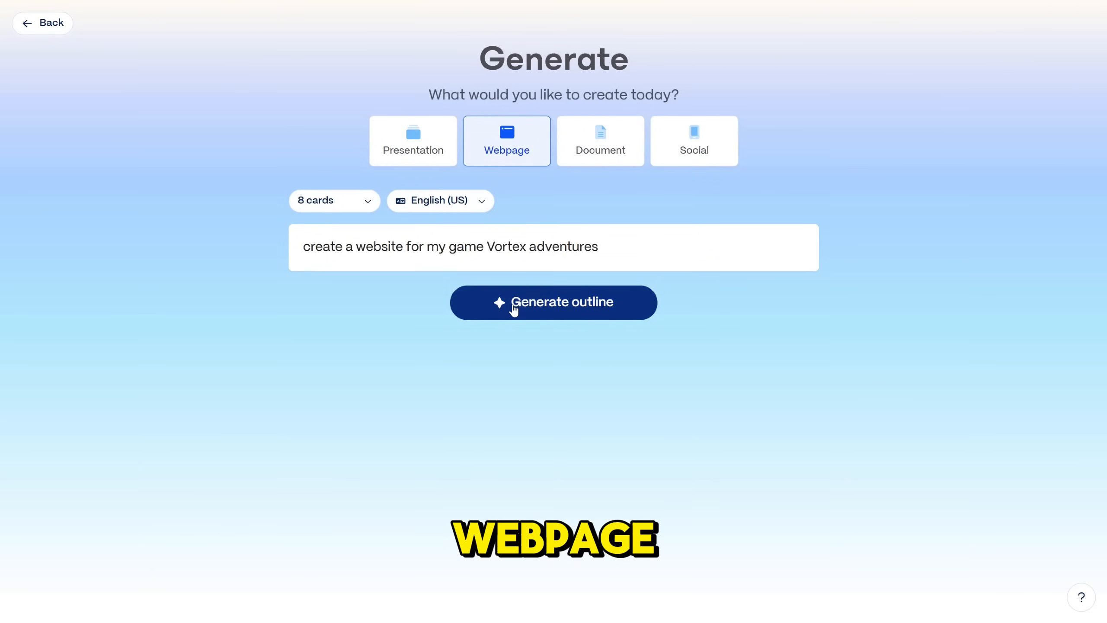
left_click(553, 302)
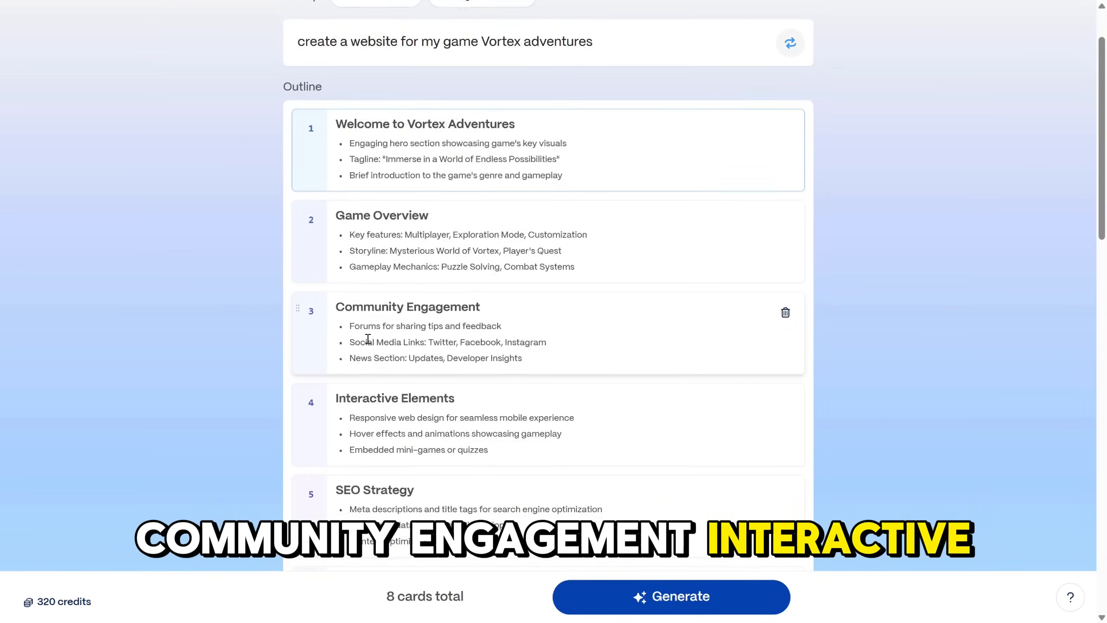
Delete the SEO Strategy card from the Vortex Adventures outline.
scroll("down", 3)
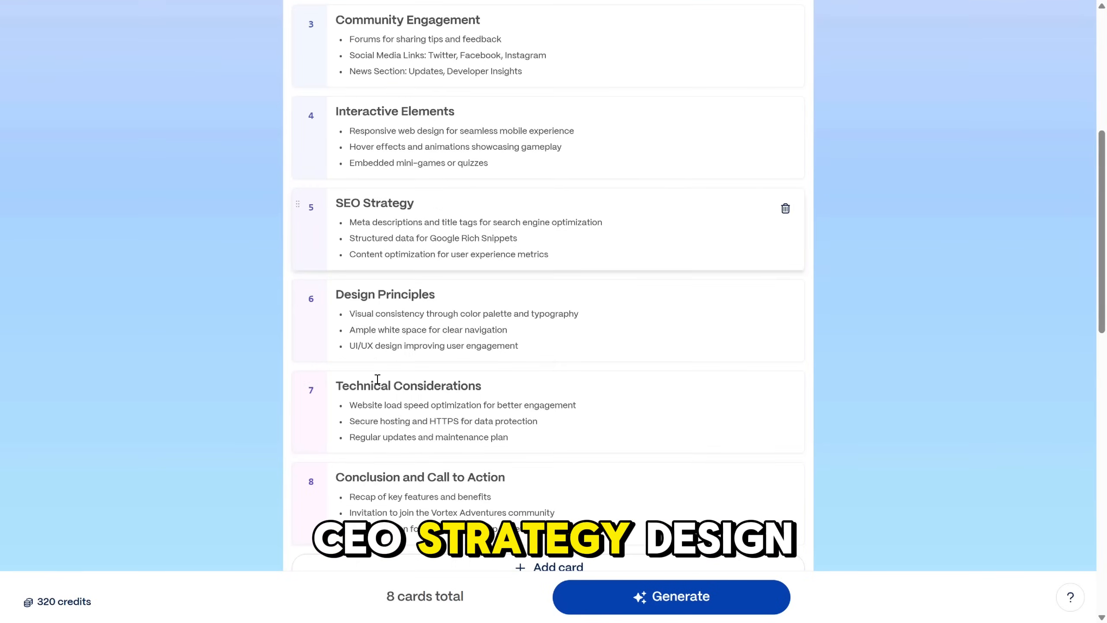
scroll("down", 3)
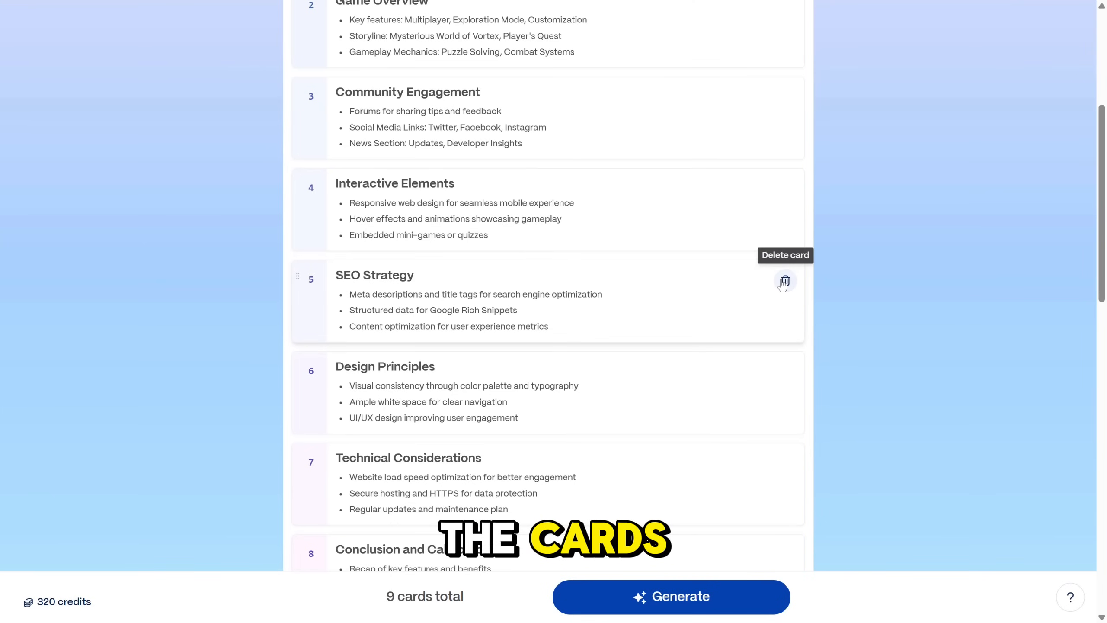
left_click(785, 281)
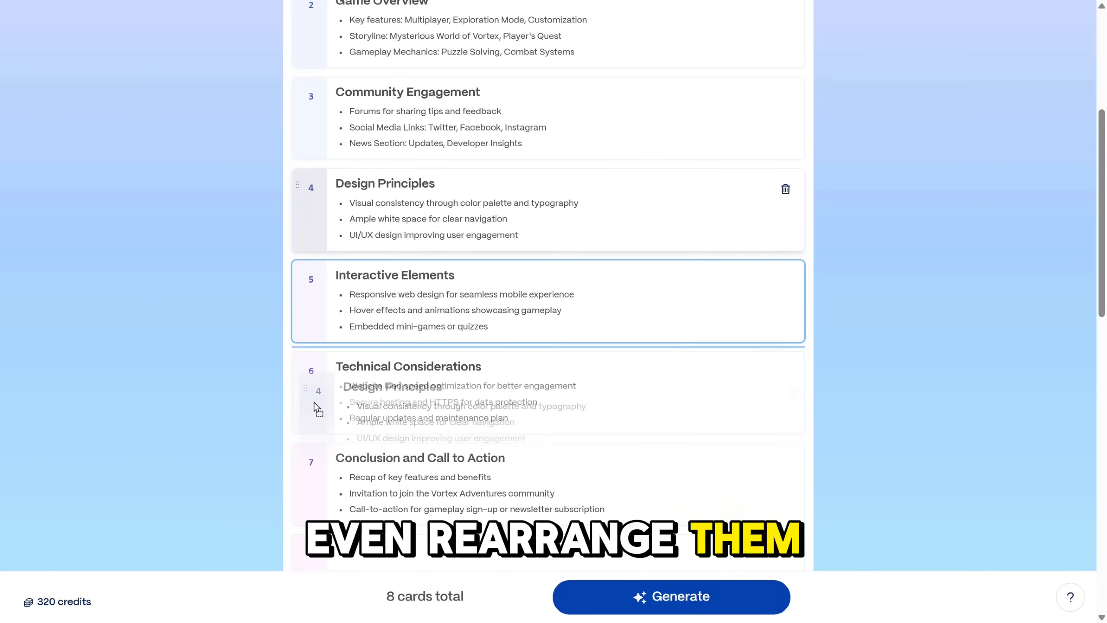
scroll("down", 3)
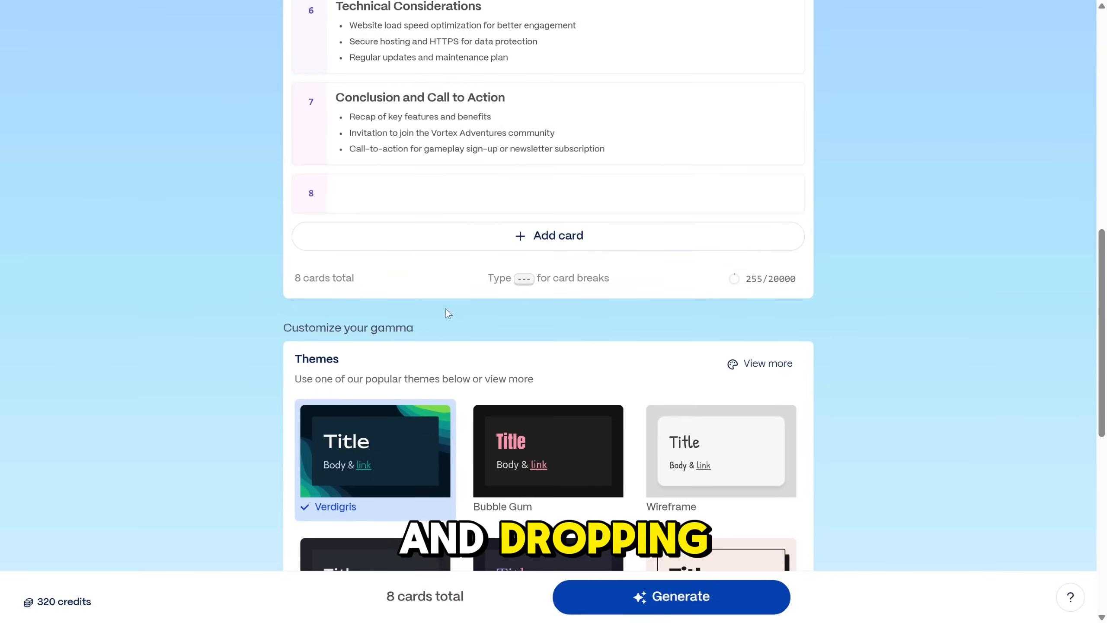
scroll("down", 3)
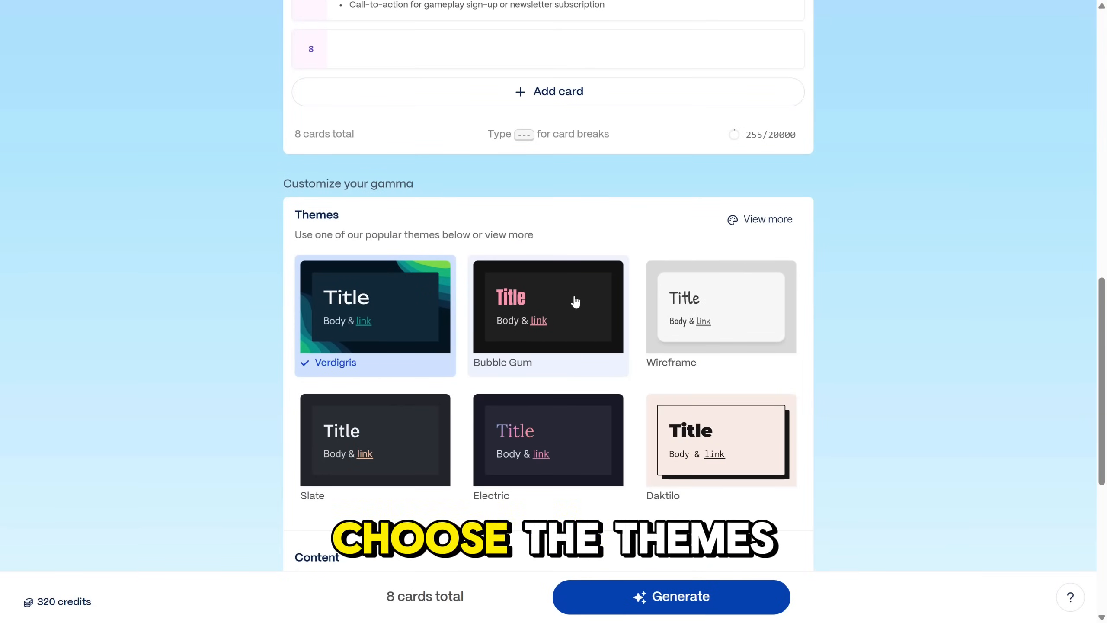
scroll("down", 3)
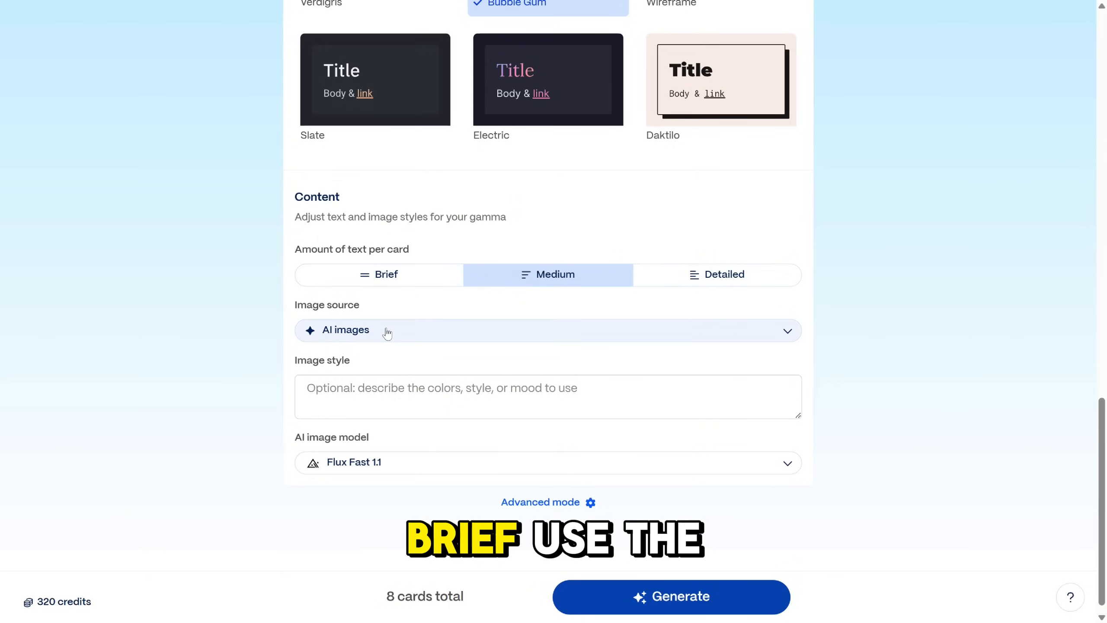
Set the image source to Automatic, enable Advanced mode, and continue to theme selection.
left_click(548, 330)
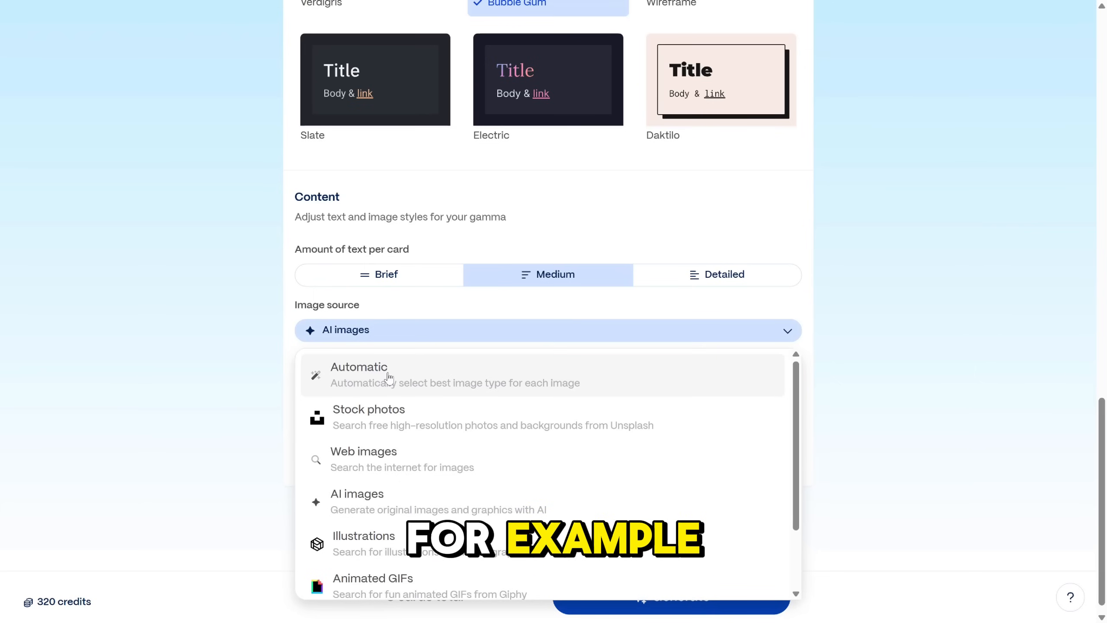
left_click(358, 374)
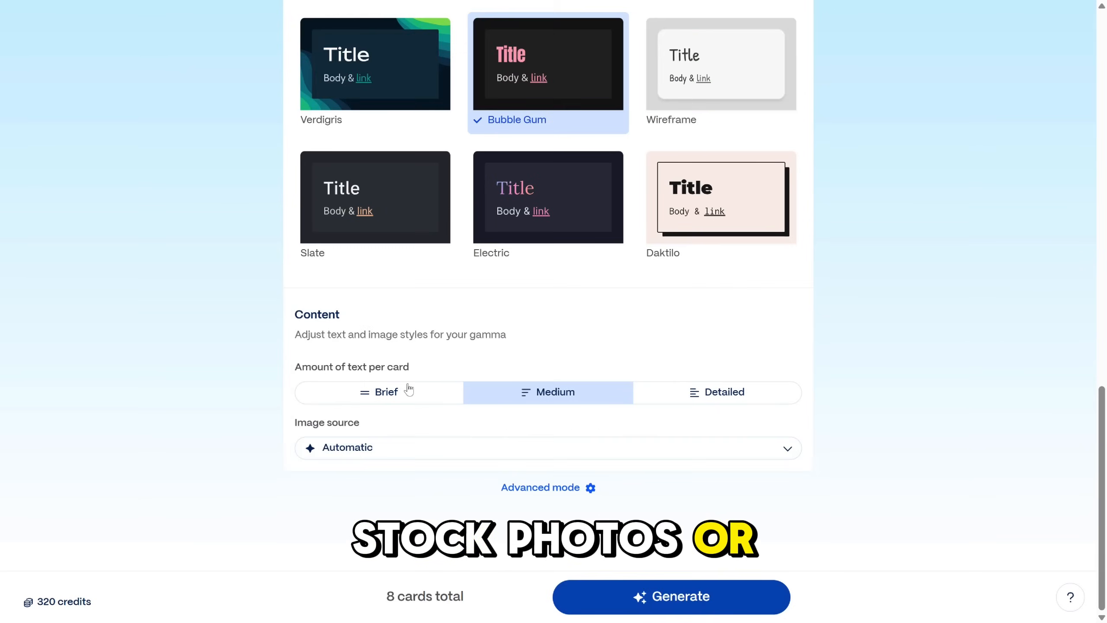
left_click(540, 487)
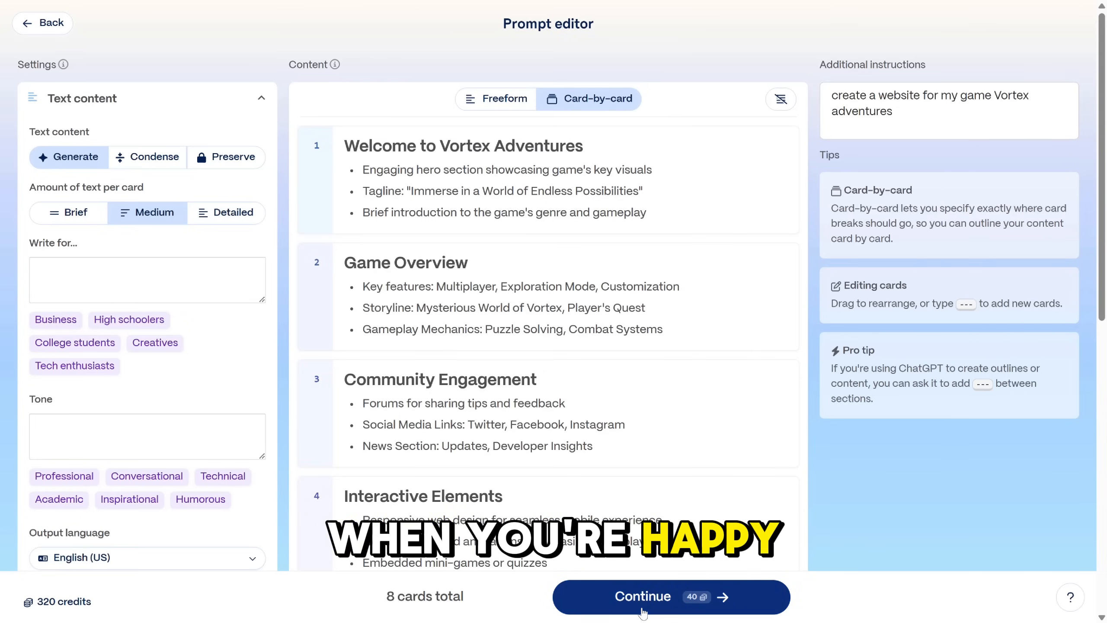
left_click(643, 596)
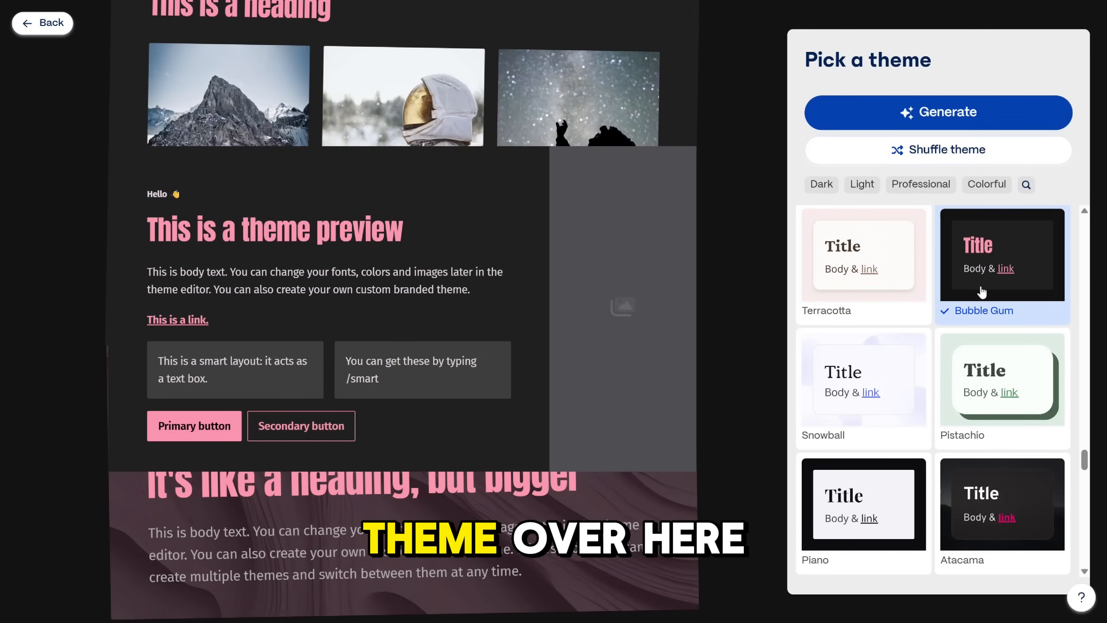
Generate the Vortex Adventures site using the Bubble Gum theme.
left_click(937, 111)
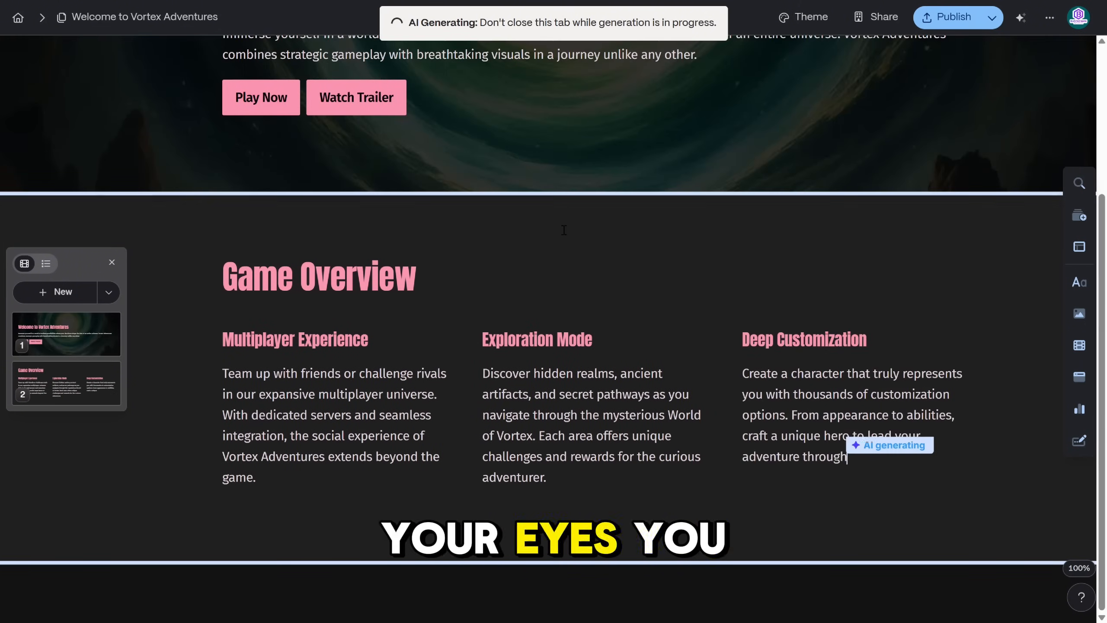
Scroll through the published Vortex Adventures site's AI-illustrated sections.
scroll("down", 3)
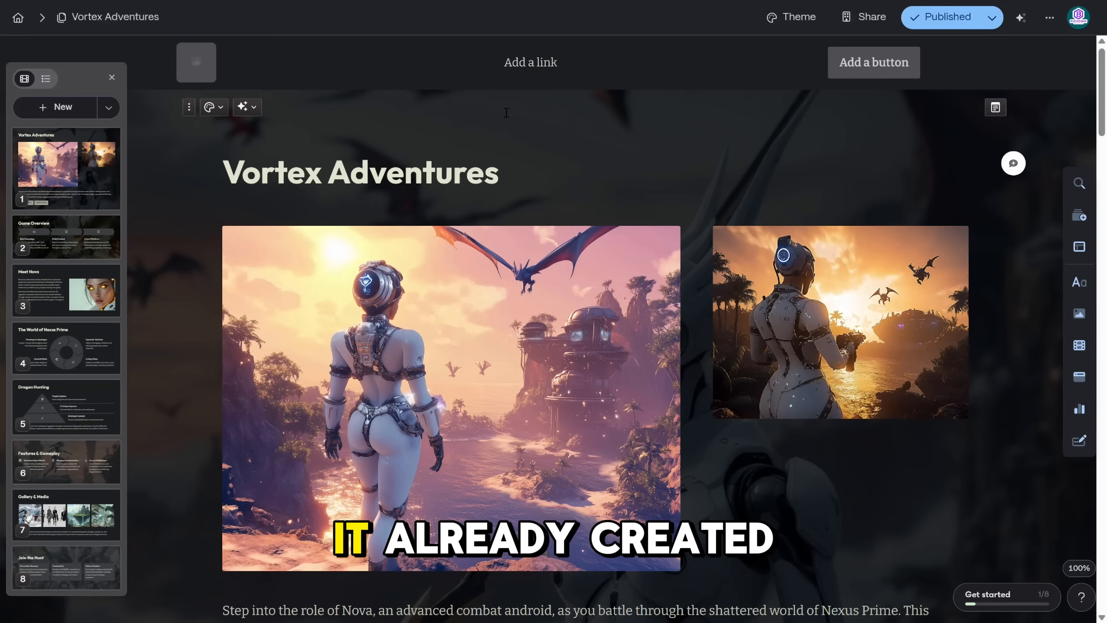
Rename the gallery heading from 'Gallery & Media' to 'Gallery & Screenshots'.
scroll("down", 3)
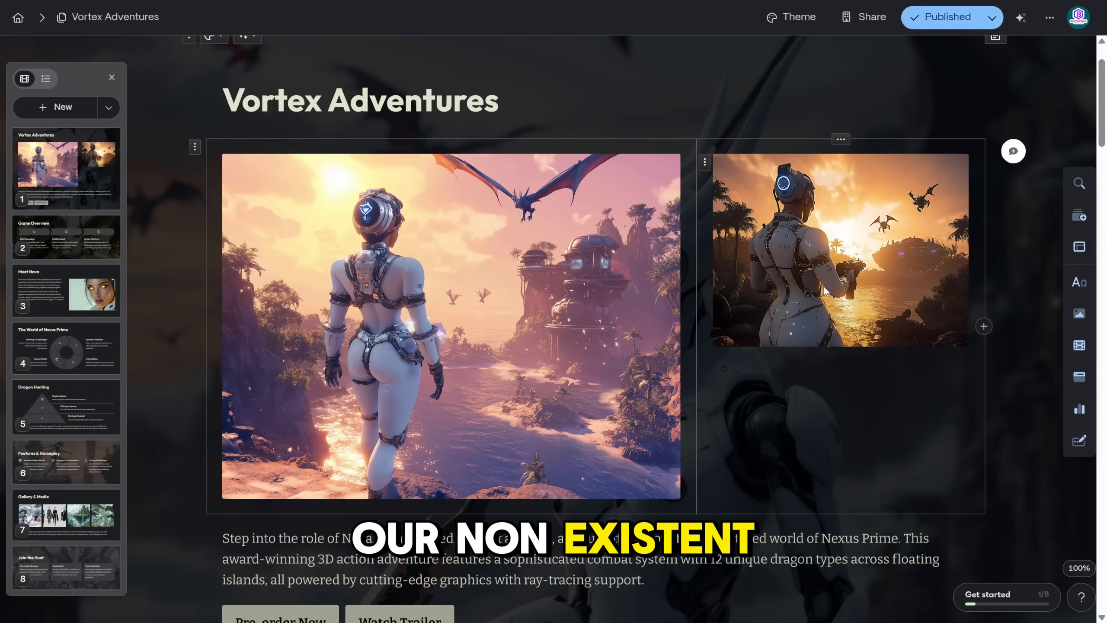
scroll("down", 3)
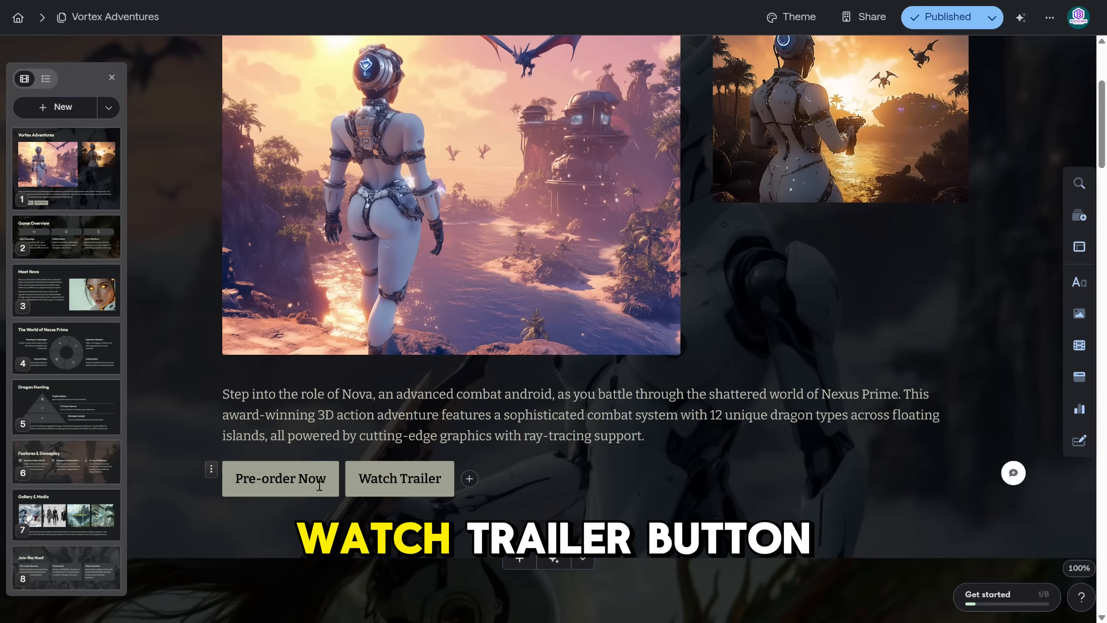
scroll("down", 3)
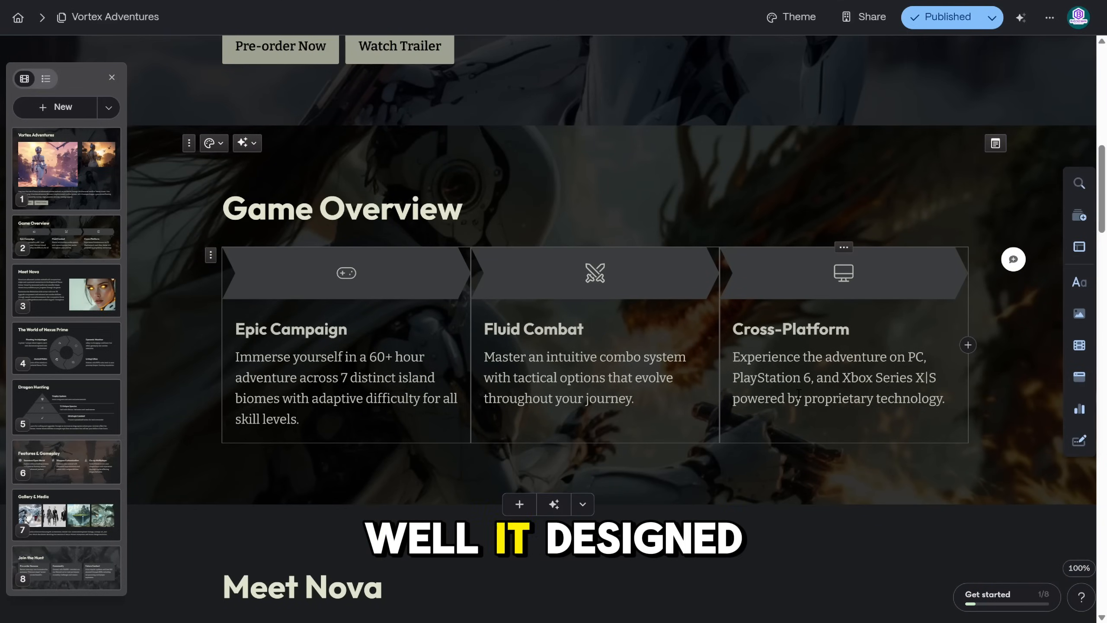
scroll("down", 3)
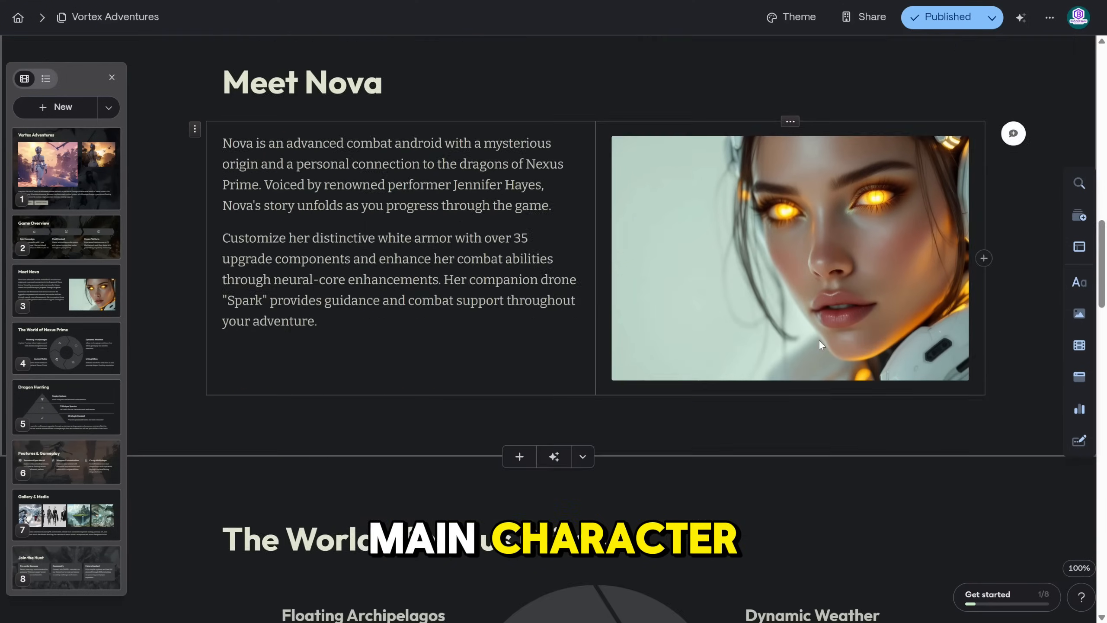
scroll("down", 3)
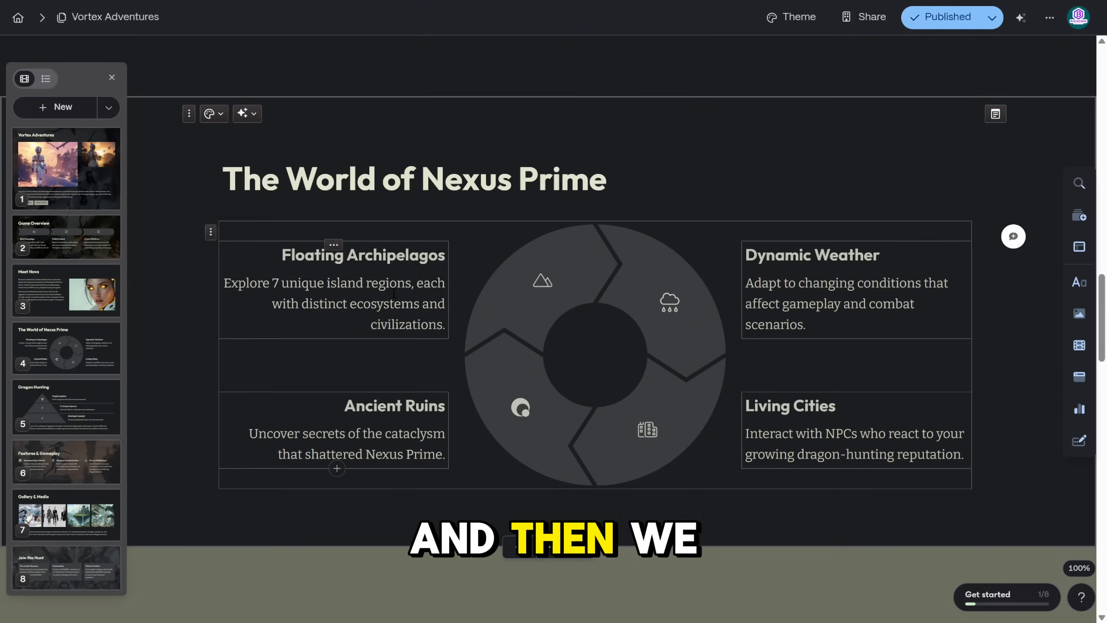
left_click(65, 406)
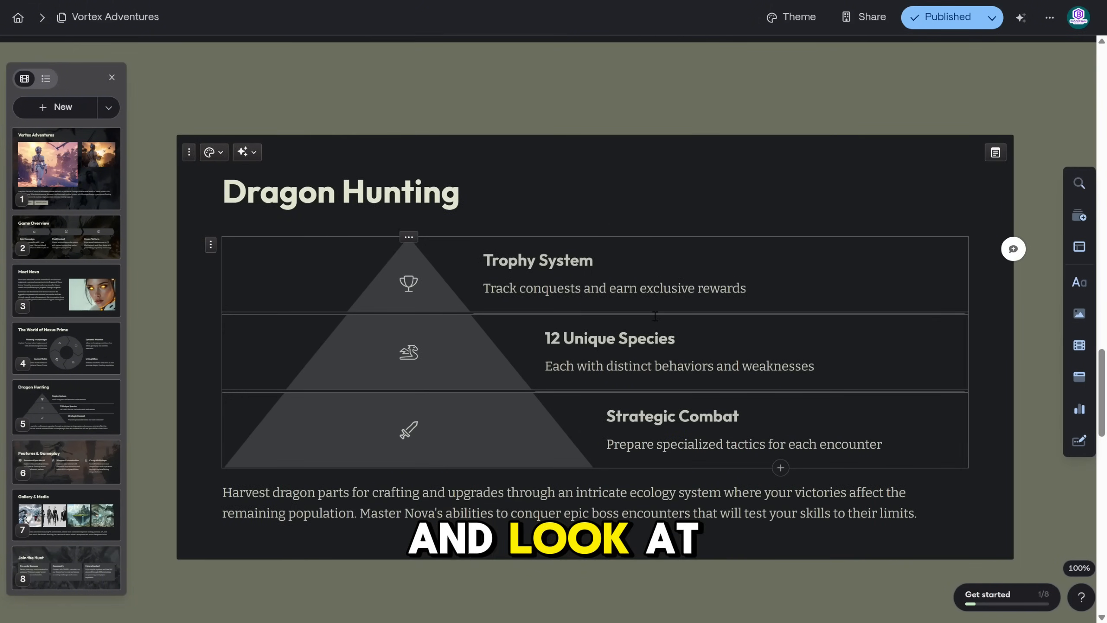
mouse_move(409, 353)
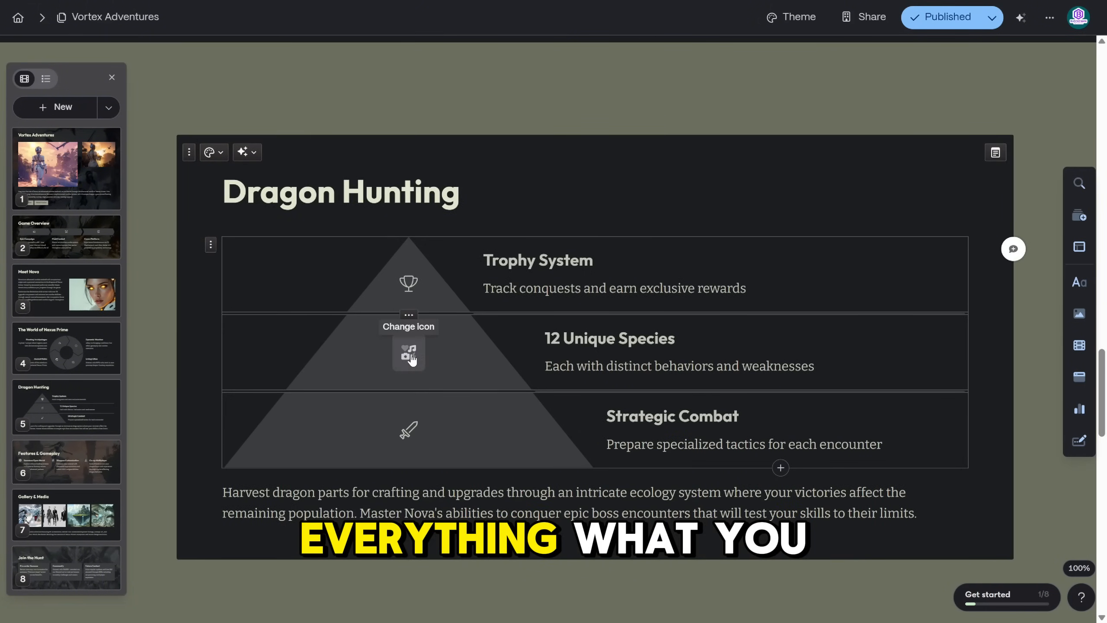
scroll("down", 3)
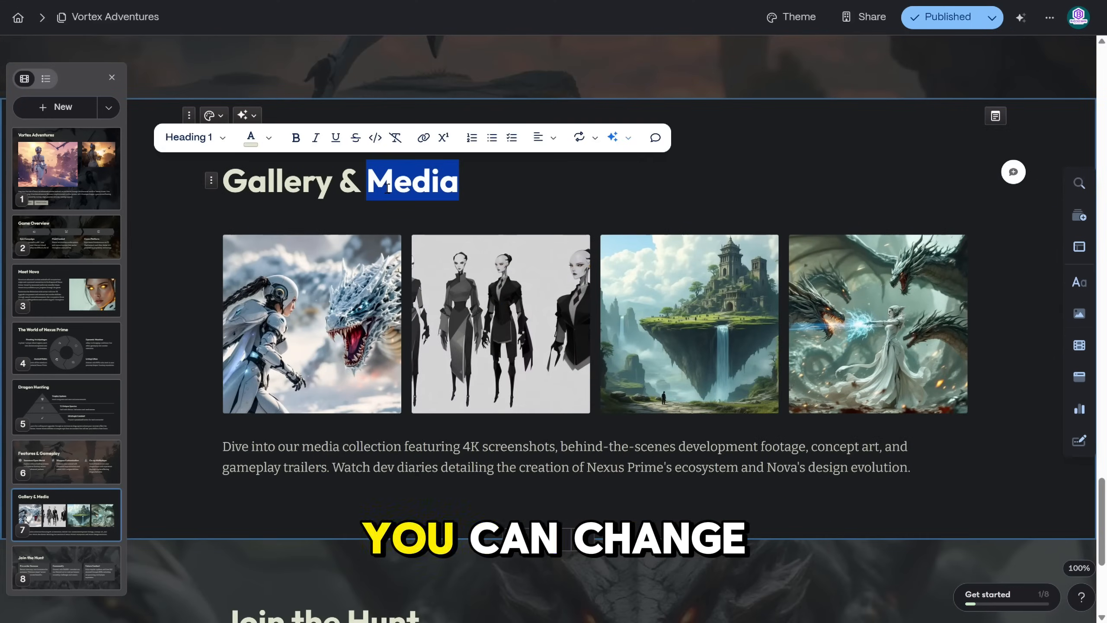
type("Screenshots")
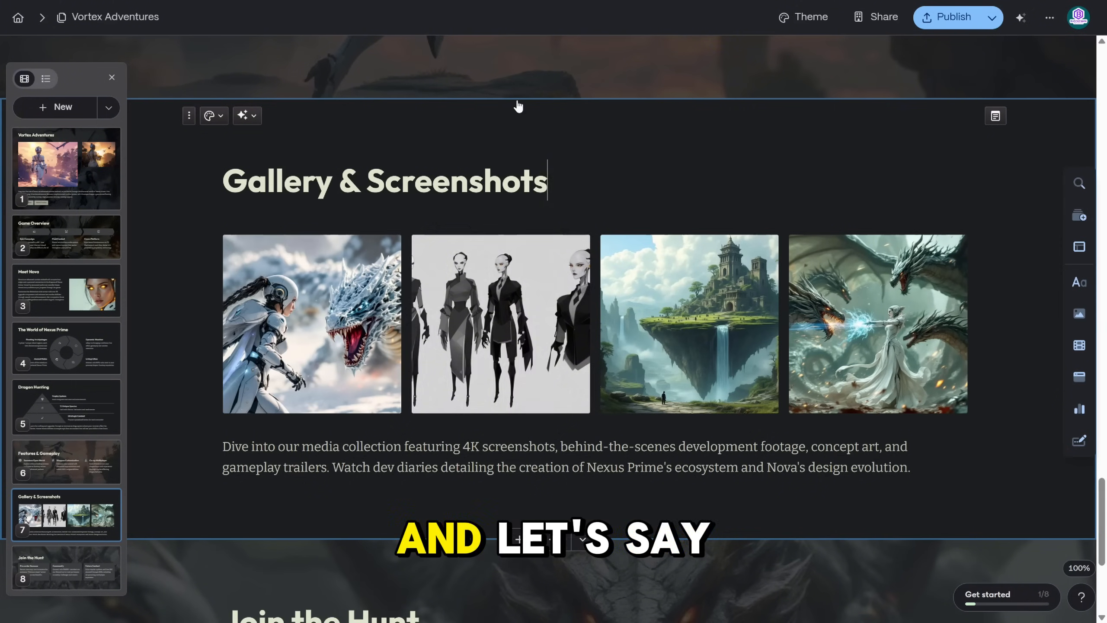
left_click(500, 324)
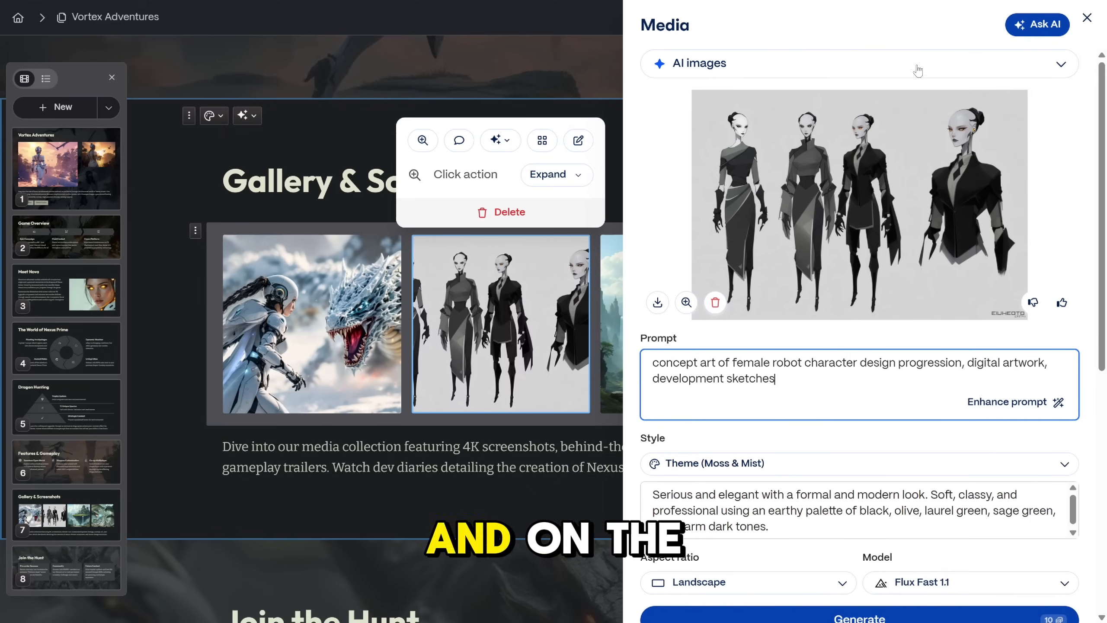
mouse_move(892, 146)
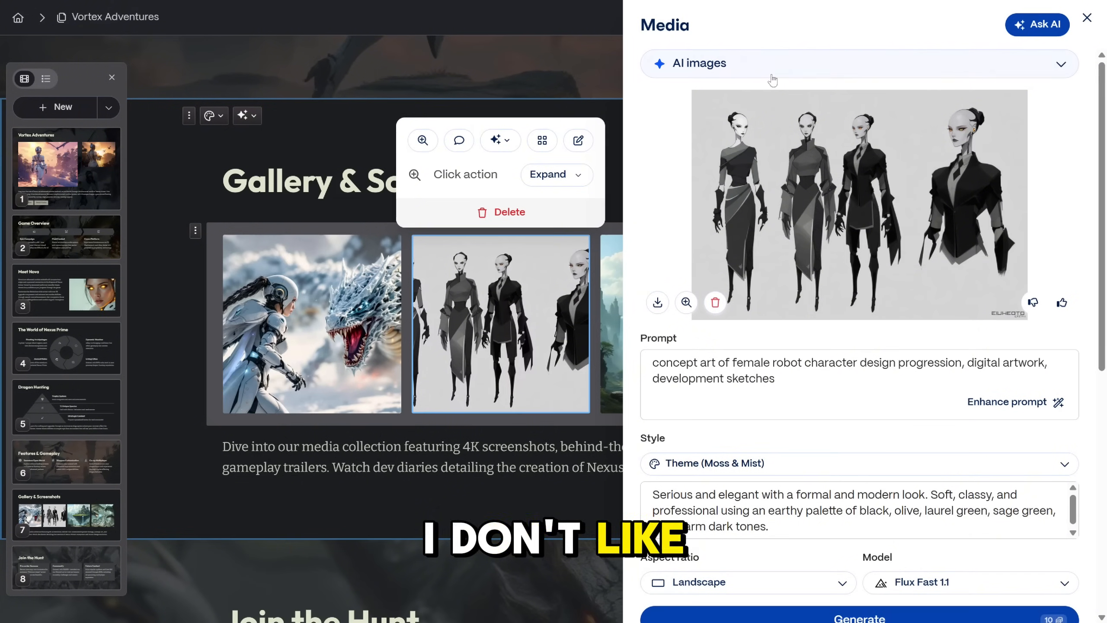
Browse the other image sources for the robot concept-art gallery picture.
left_click(859, 62)
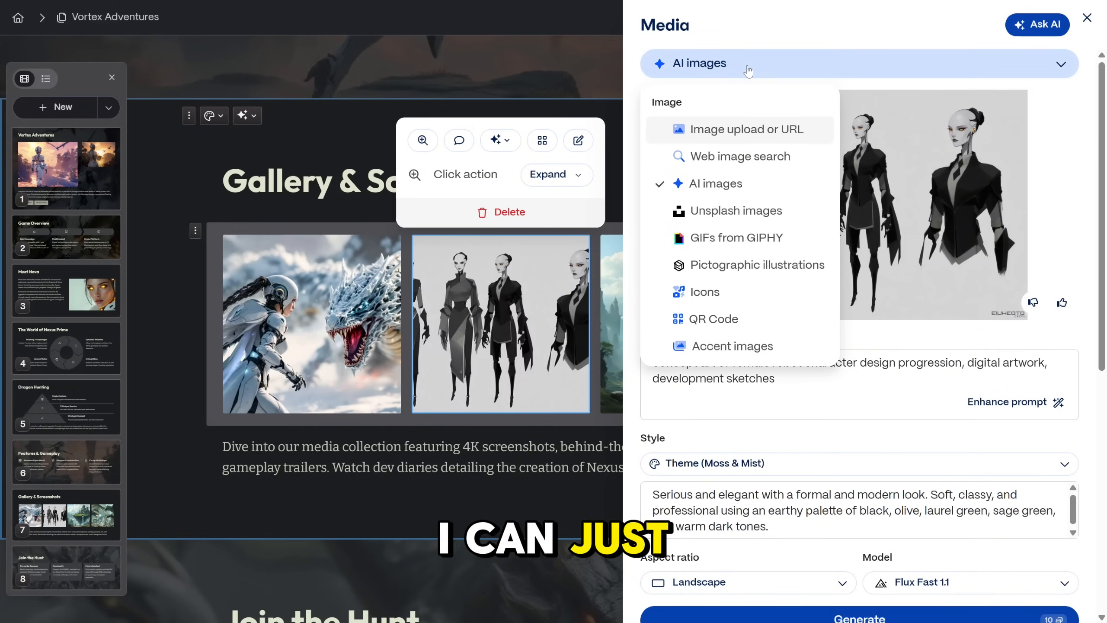
left_click(746, 128)
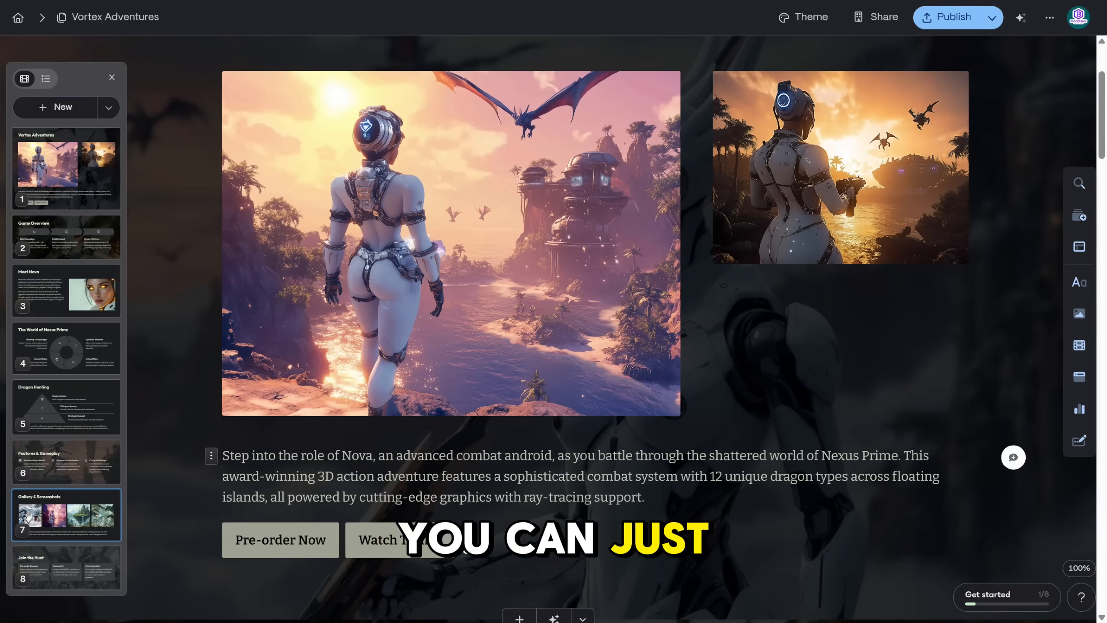
Link the new first-card button to the Game Overview card and label it 'Game'.
left_click(387, 539)
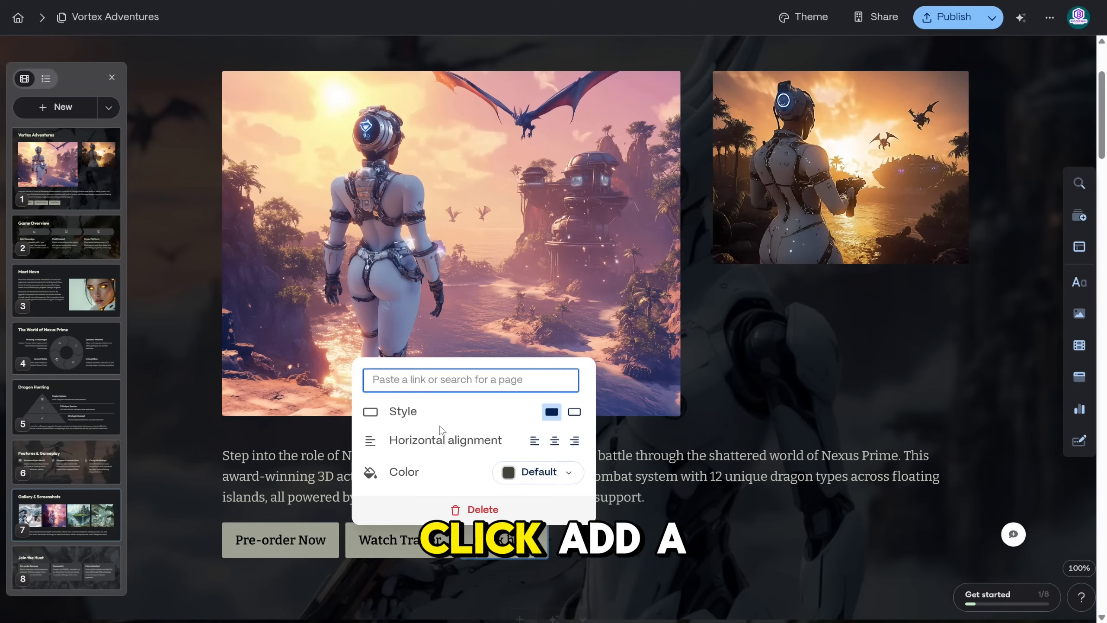
type("Downlo")
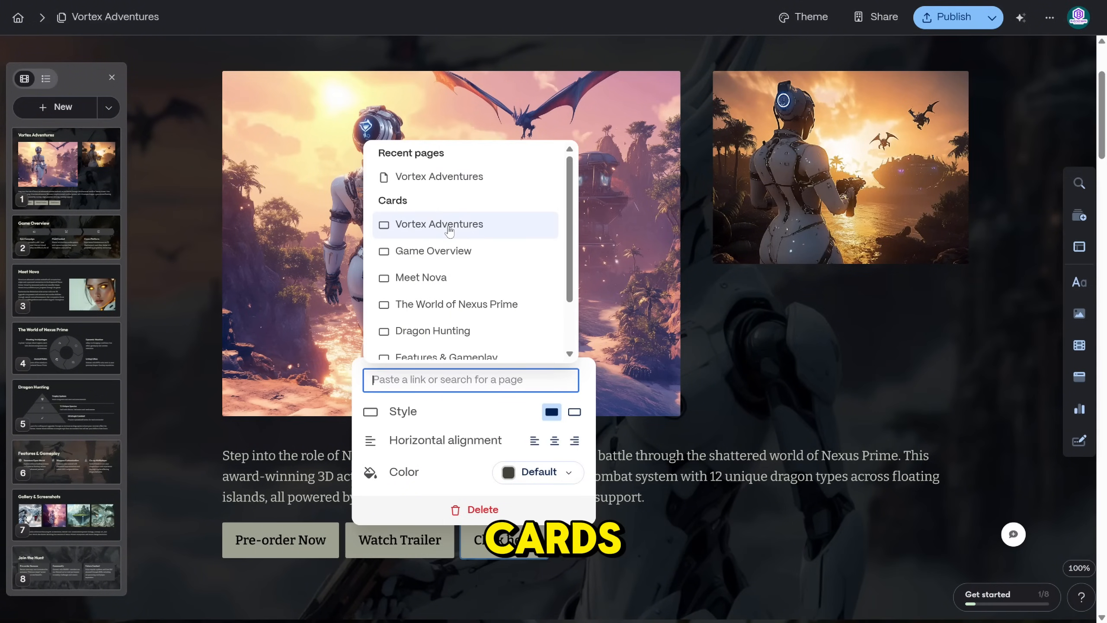
left_click(434, 251)
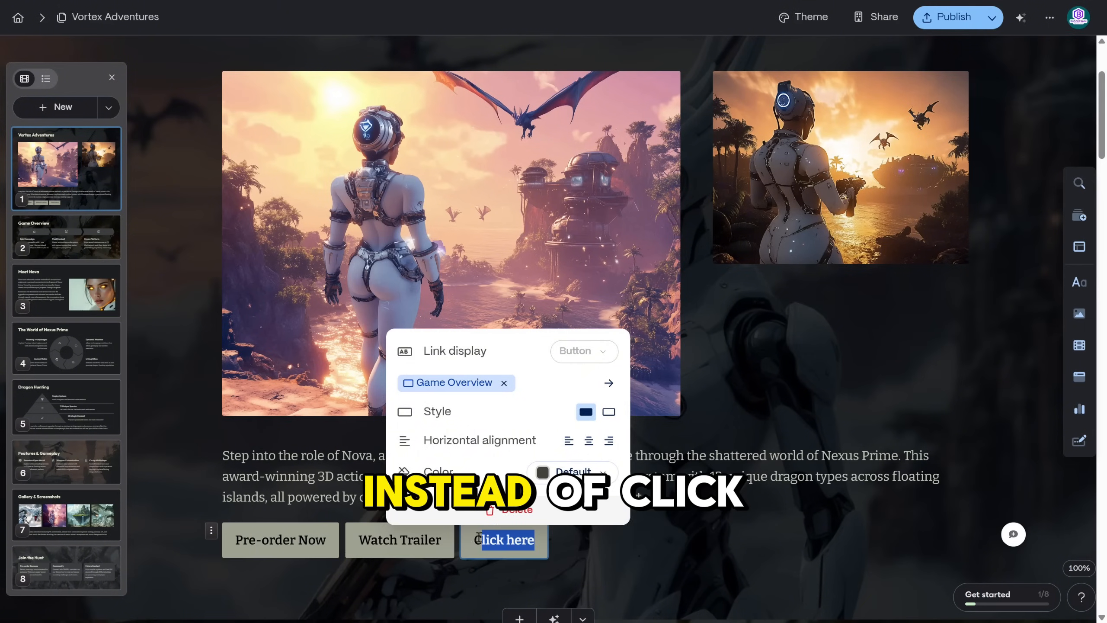
type("Game Overview")
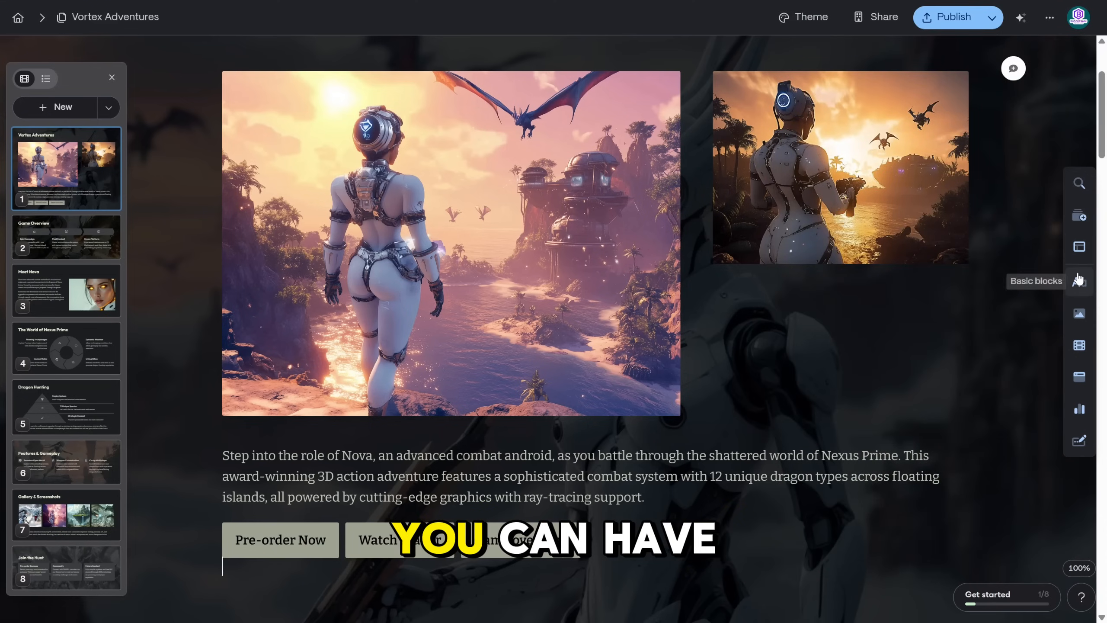
mouse_move(1080, 313)
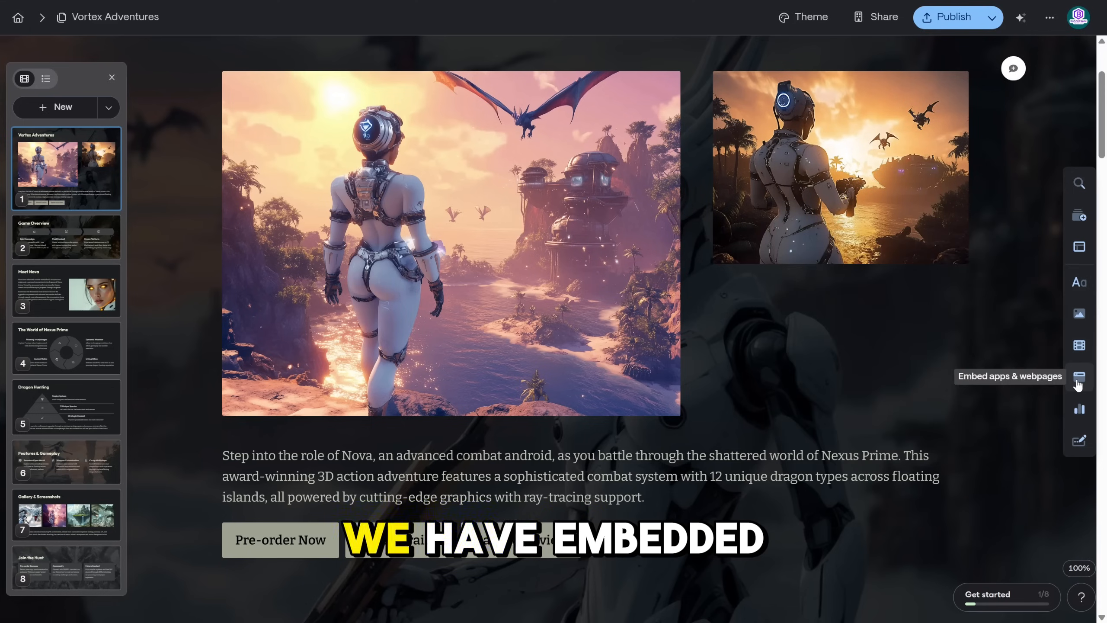
left_click(1080, 409)
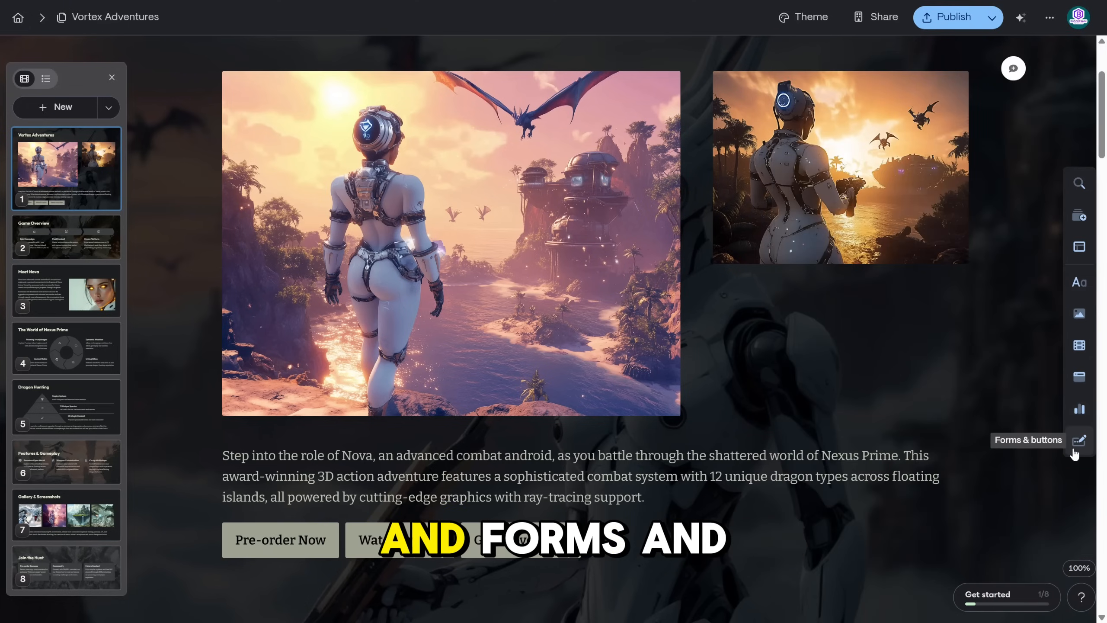
left_click(1080, 439)
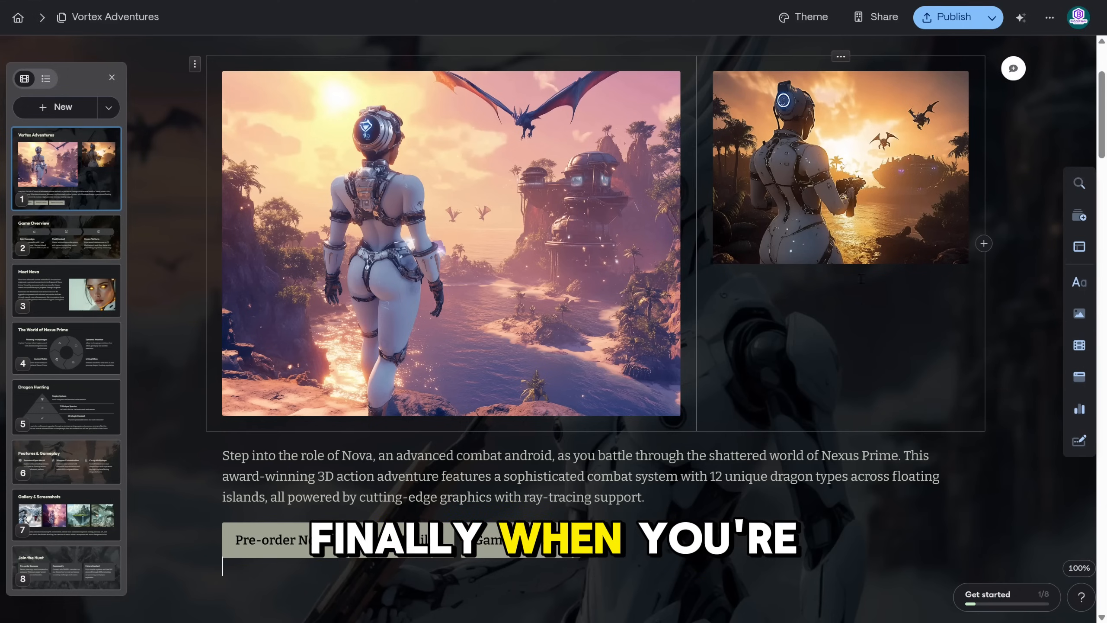
mouse_move(950, 17)
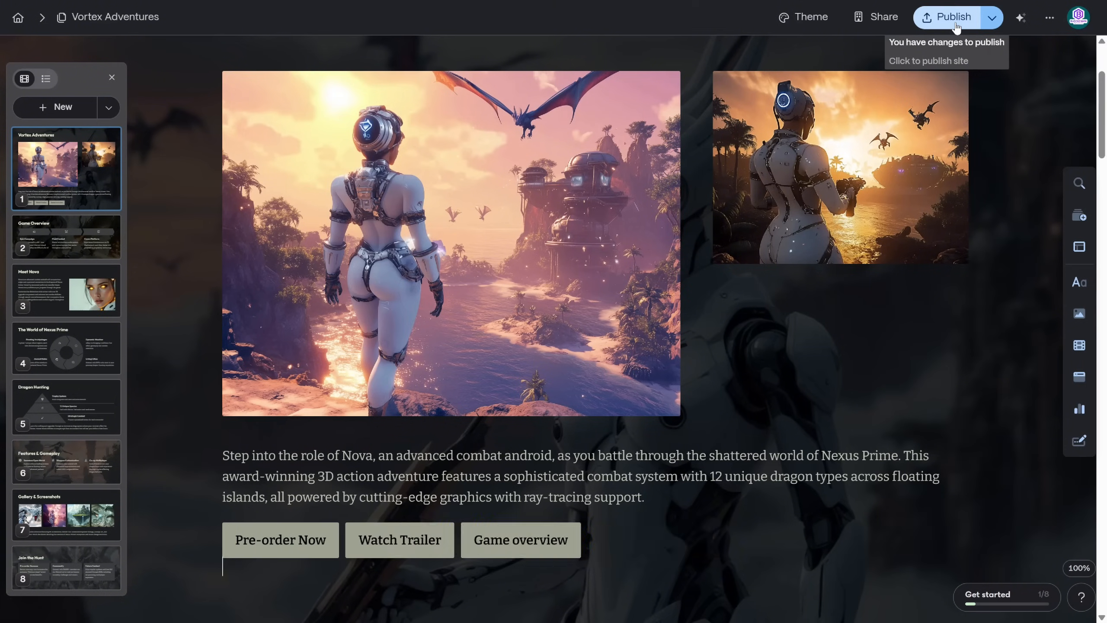
Publish the Vortex Adventures site and open the live website.
left_click(951, 17)
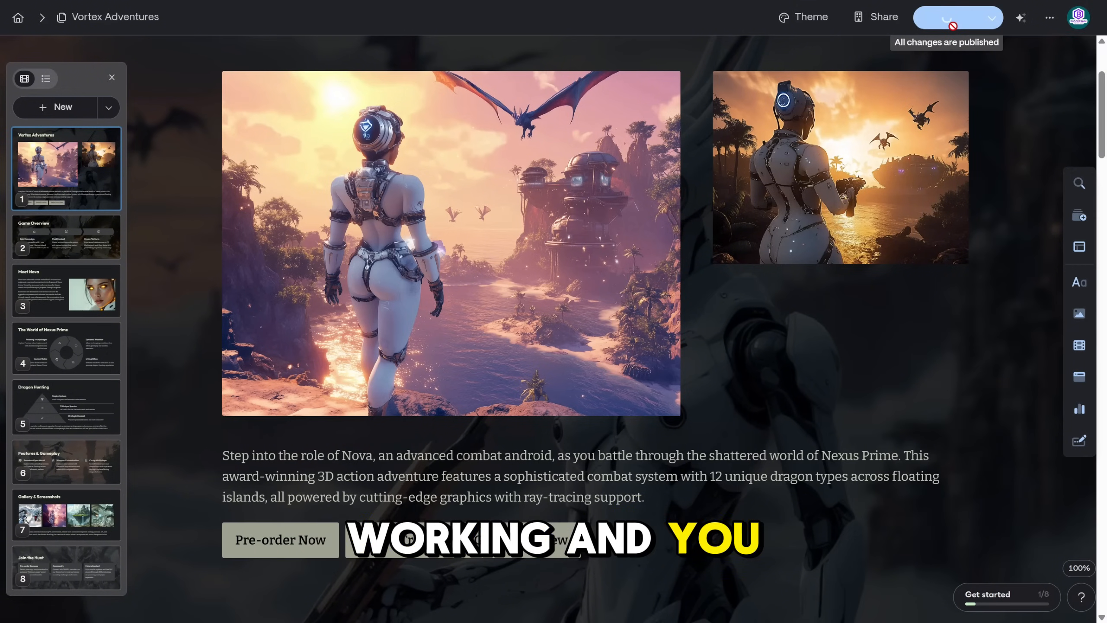
left_click(948, 17)
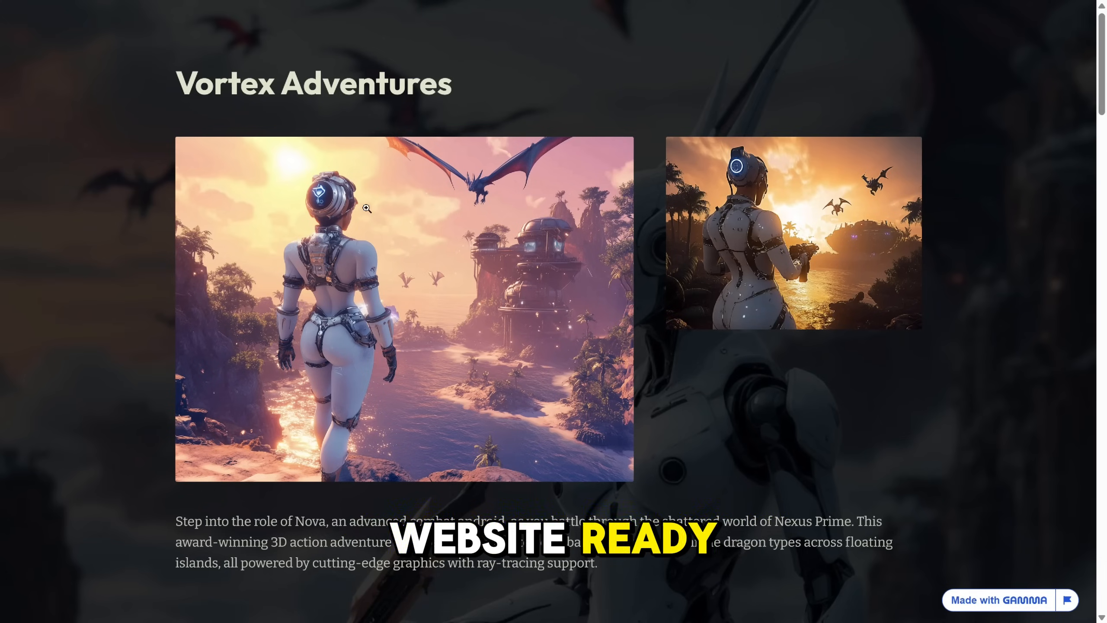
Scroll the live site through Game Overview and Meet Nova, then back up.
scroll("down", 3)
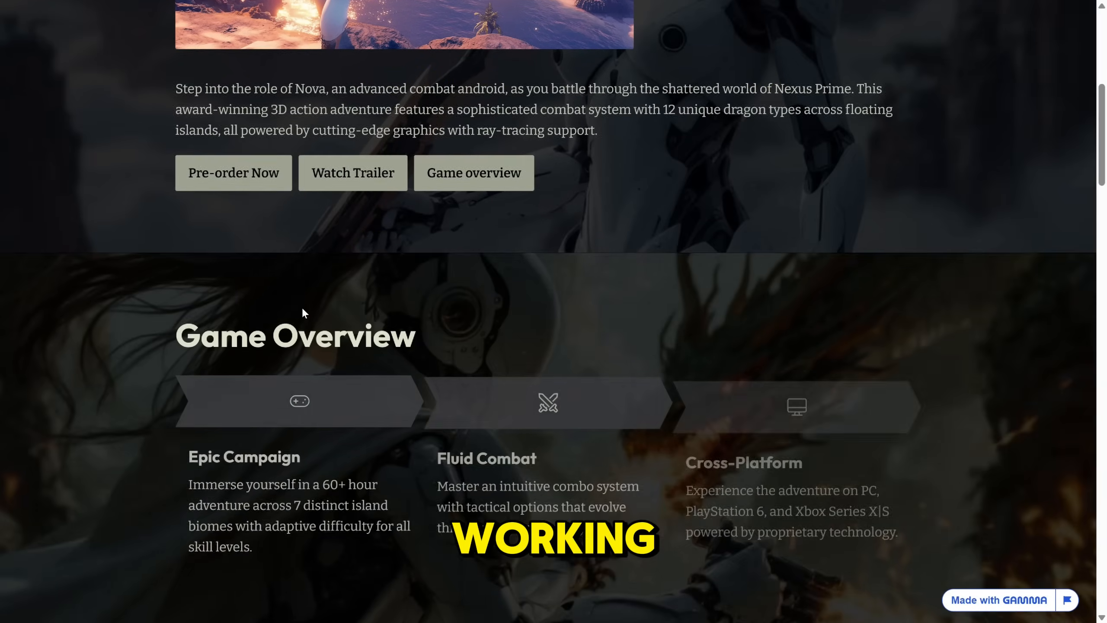
scroll("down", 3)
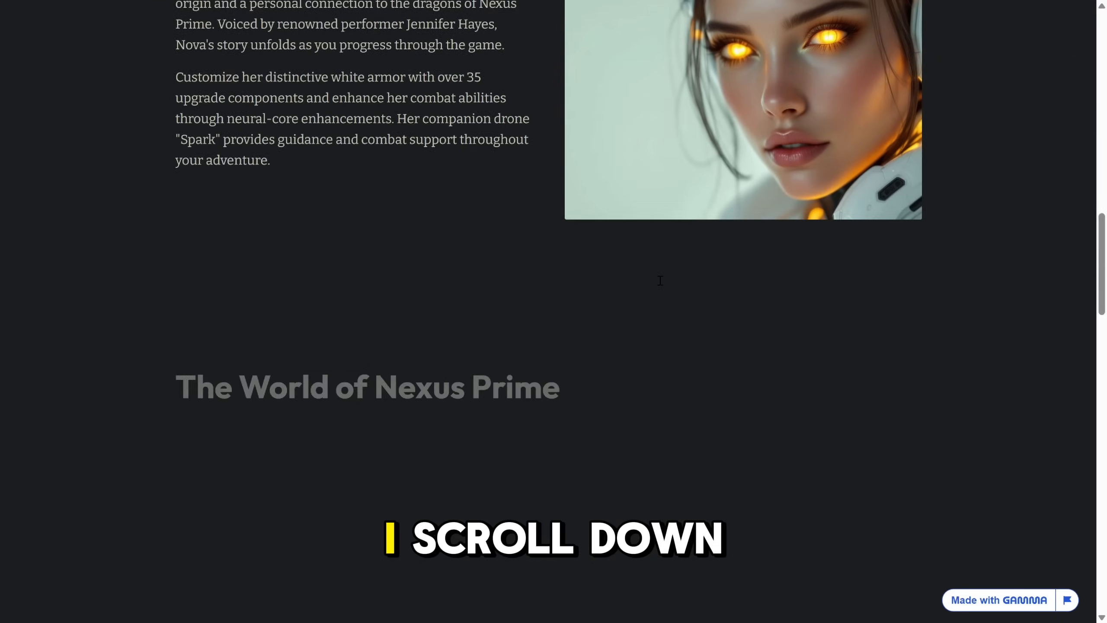
scroll("down", 3)
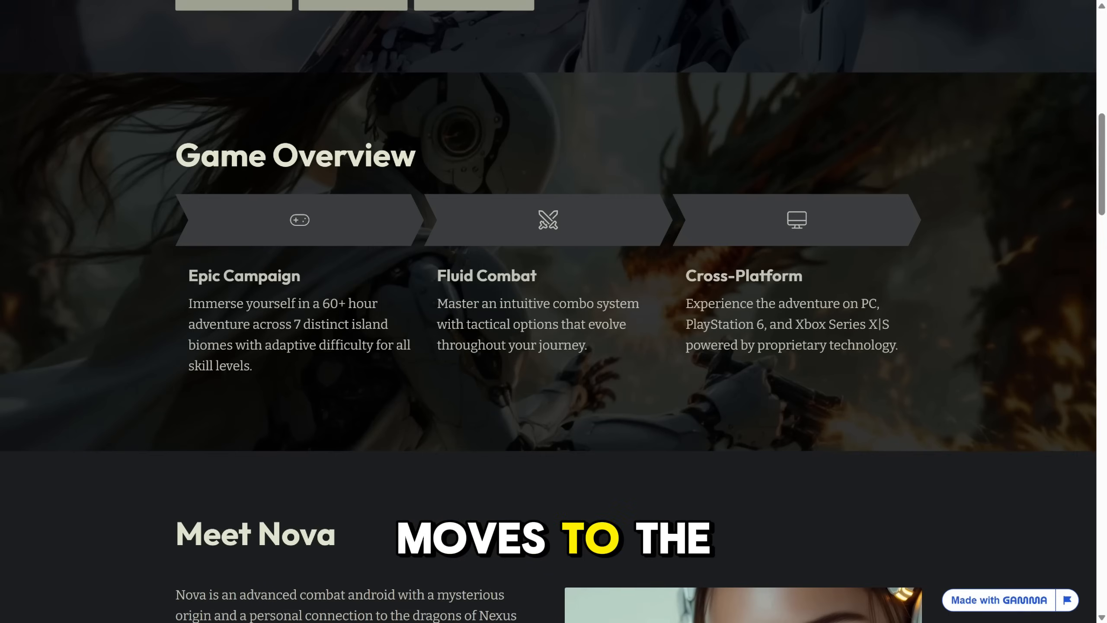
scroll("up", 3)
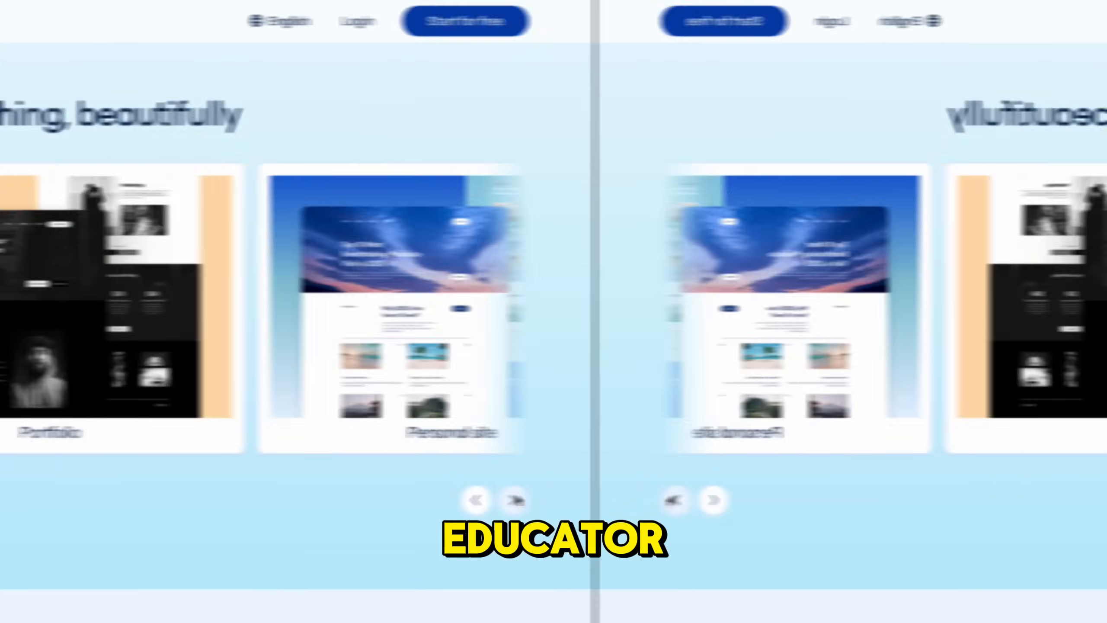
left_click(1028, 500)
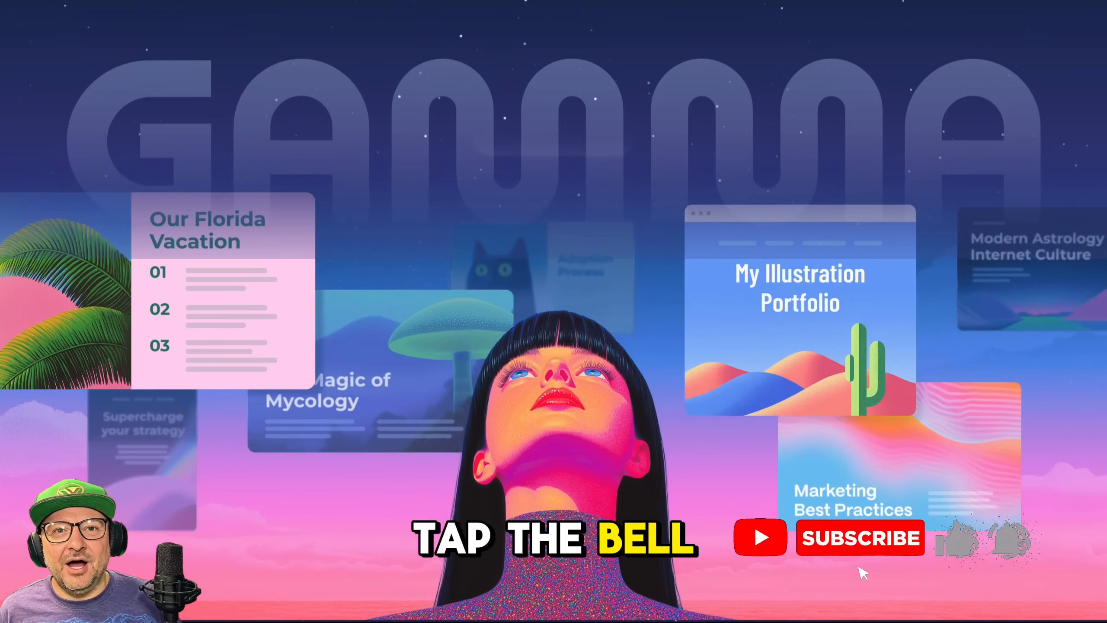
left_click(859, 537)
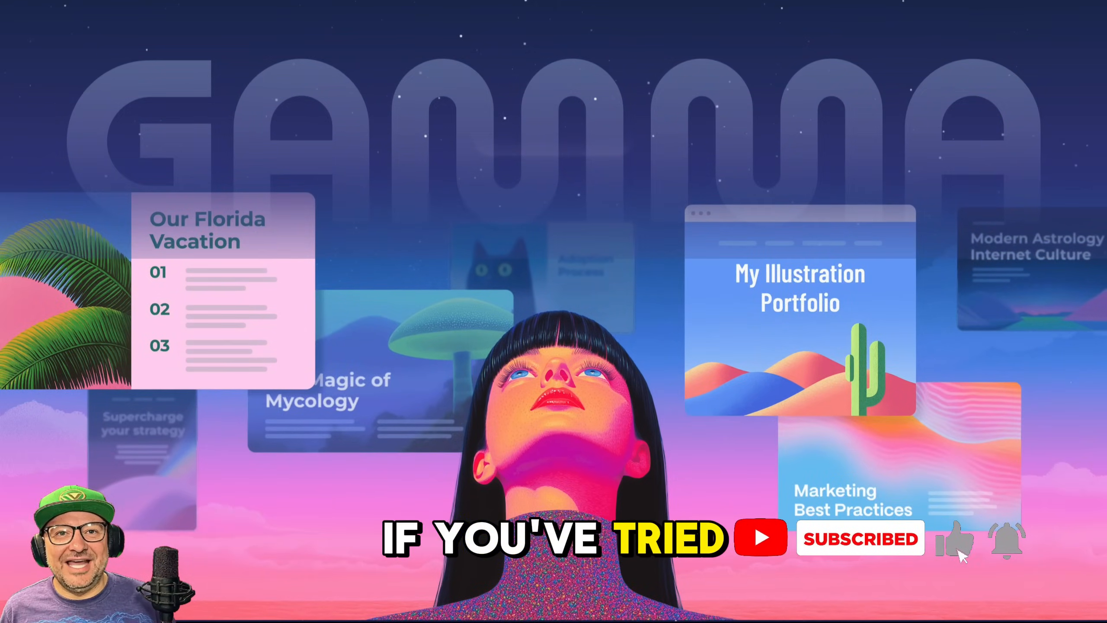
left_click(1006, 539)
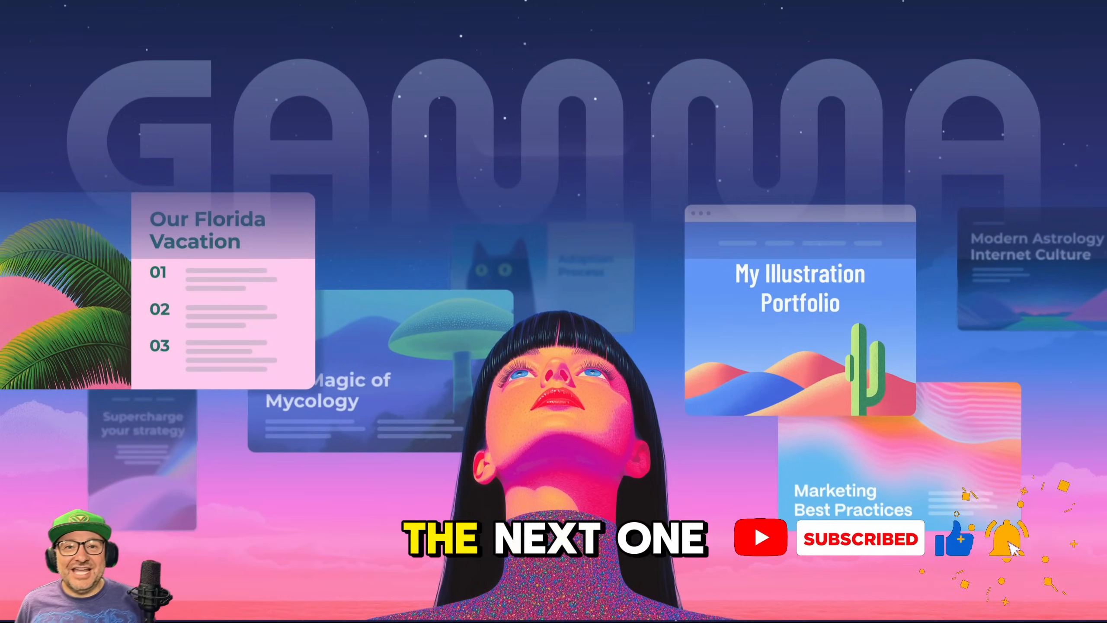